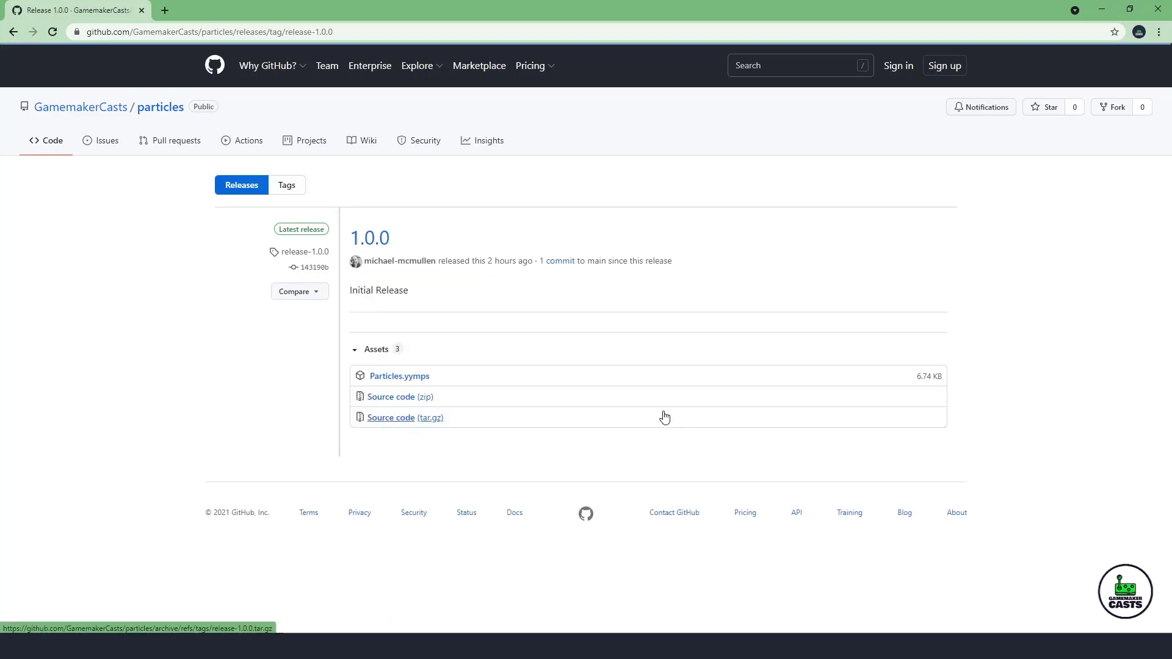
mouse_move(164, 447)
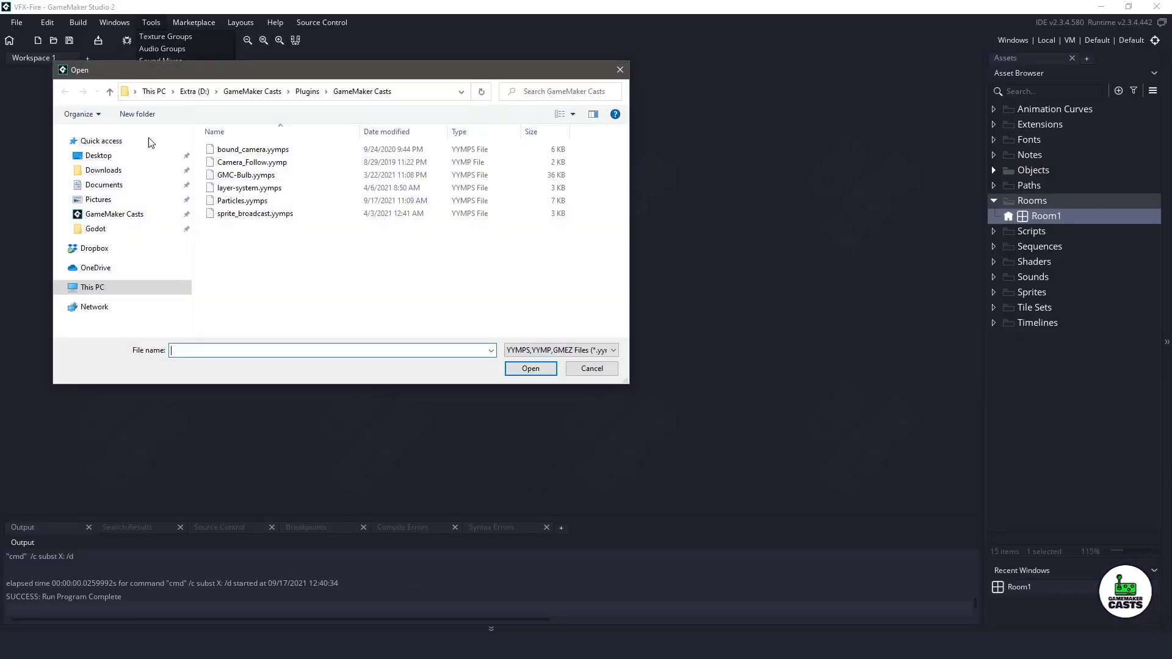
Import obj_Particles from the Particles.yymps package into the VFX-Fire project
double_click(241, 201)
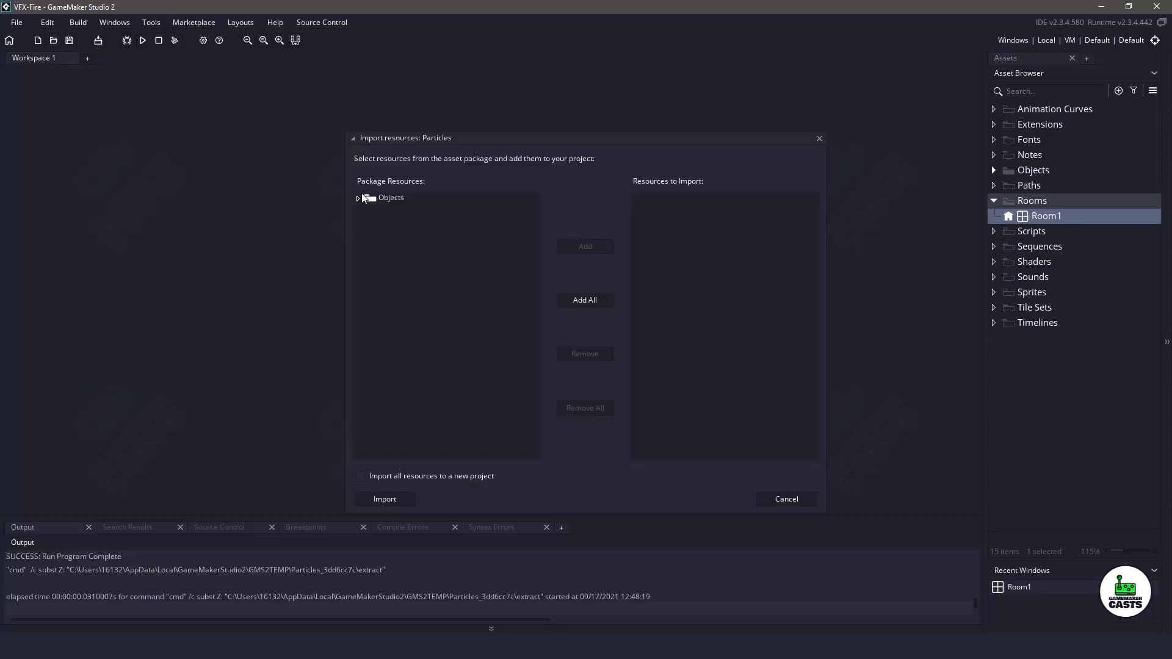
left_click(358, 197)
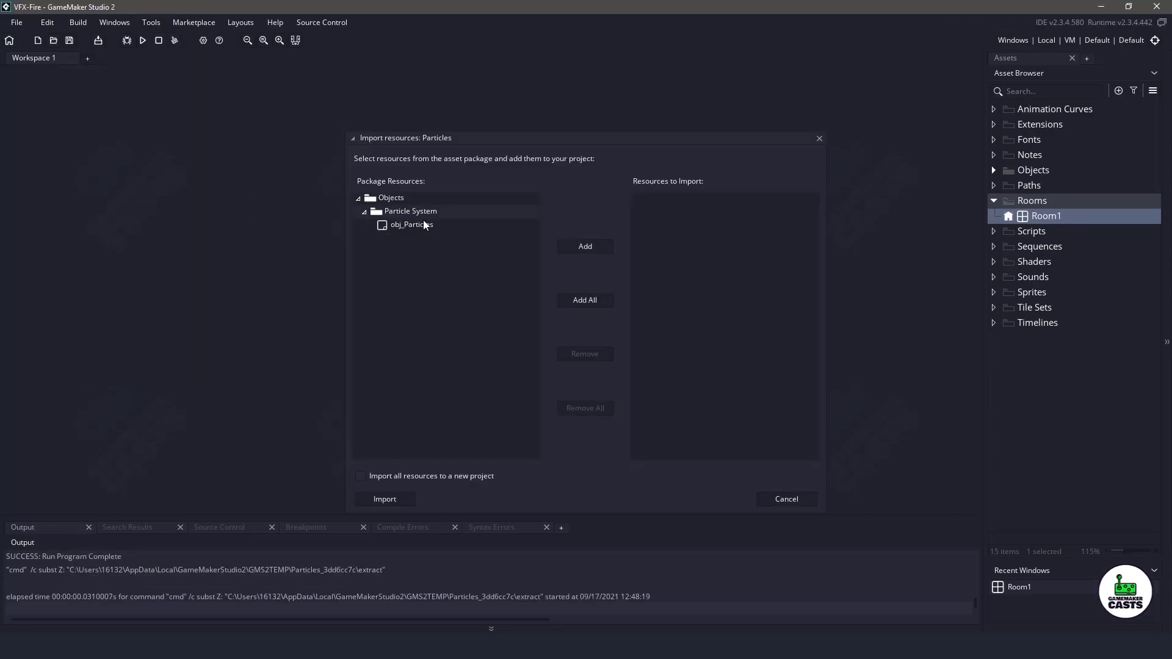
left_click(584, 300)
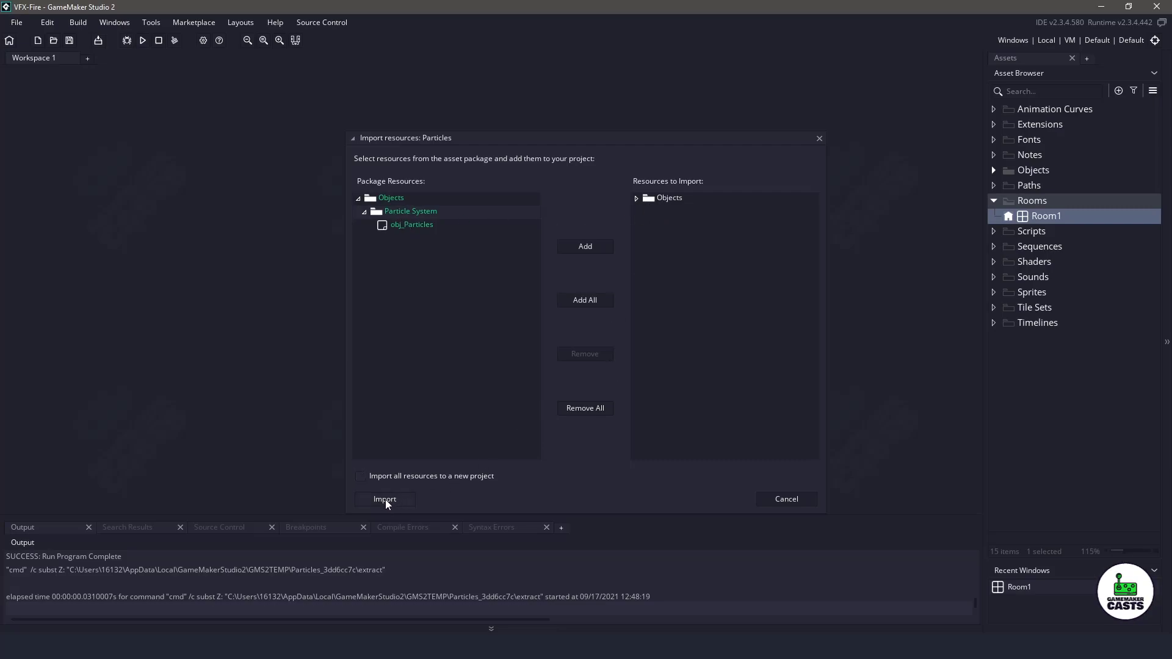
left_click(384, 499)
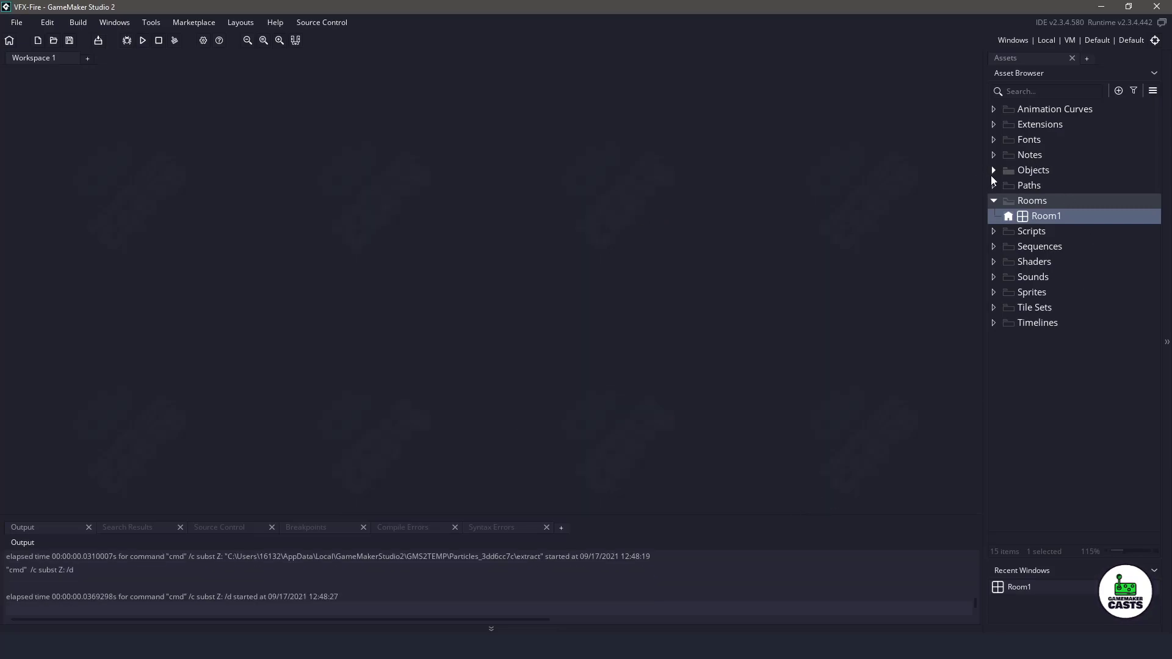
Open Object2 from the Asset Browser's Objects folder and add a new event
left_click(994, 170)
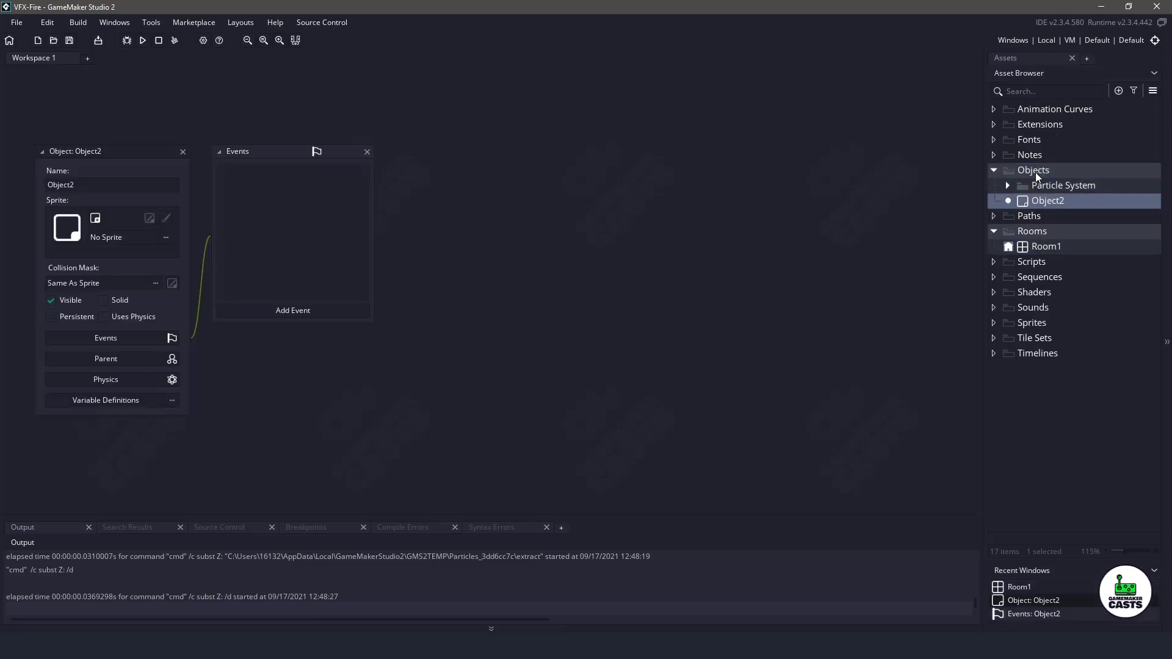
left_click(1045, 247)
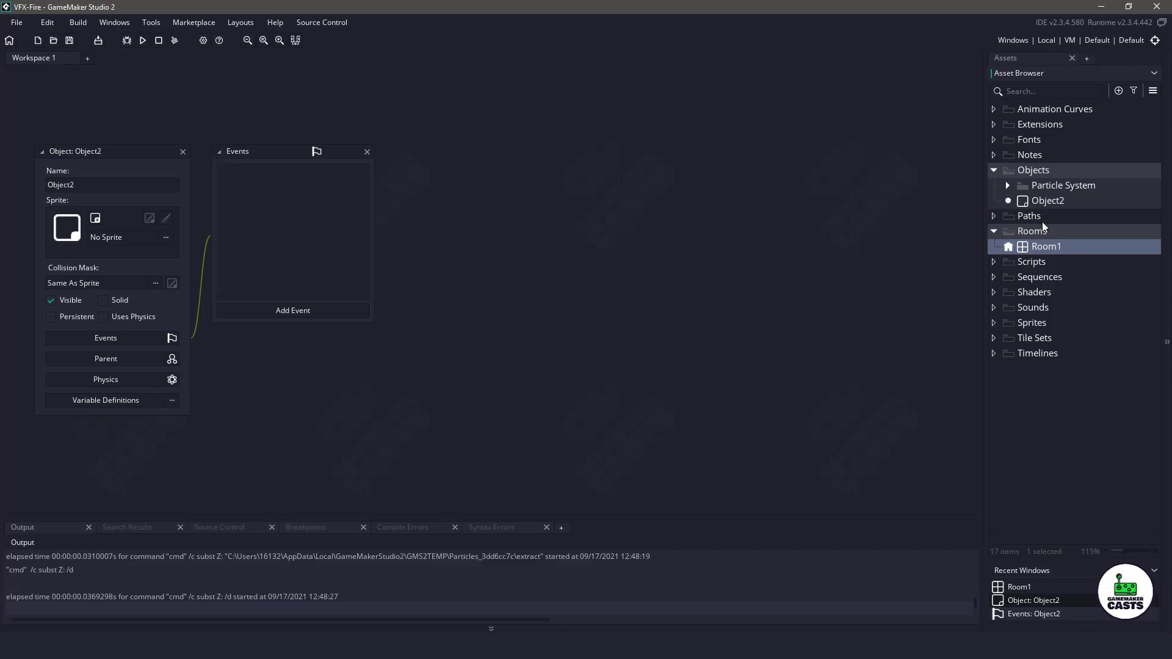
double_click(1046, 246)
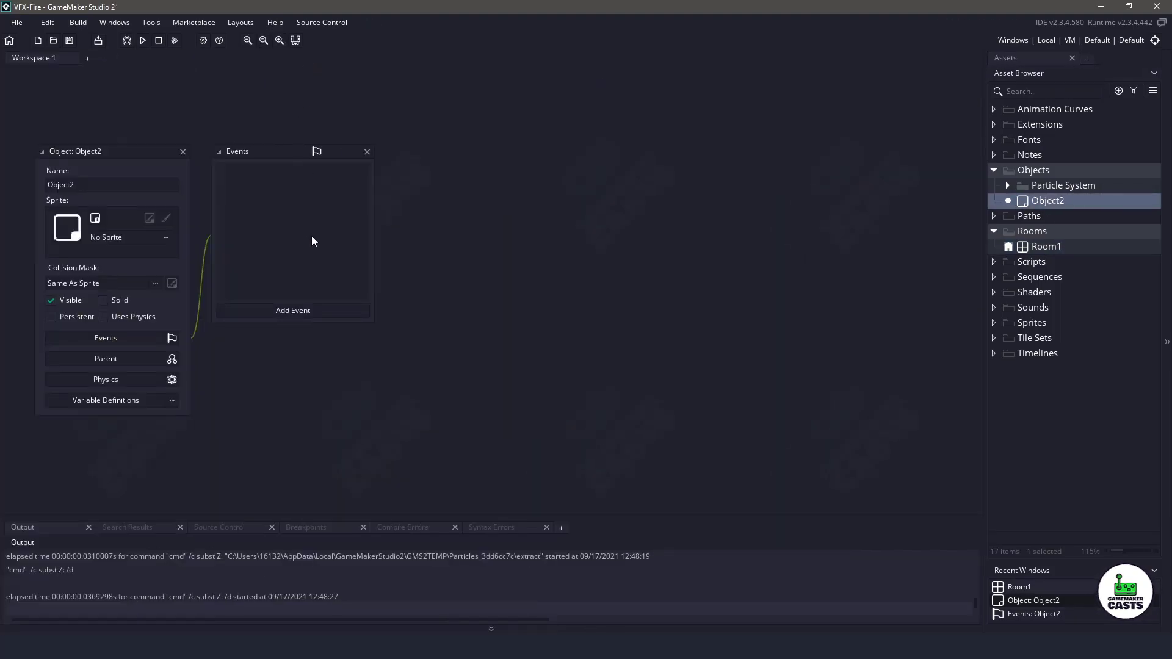
left_click(293, 310)
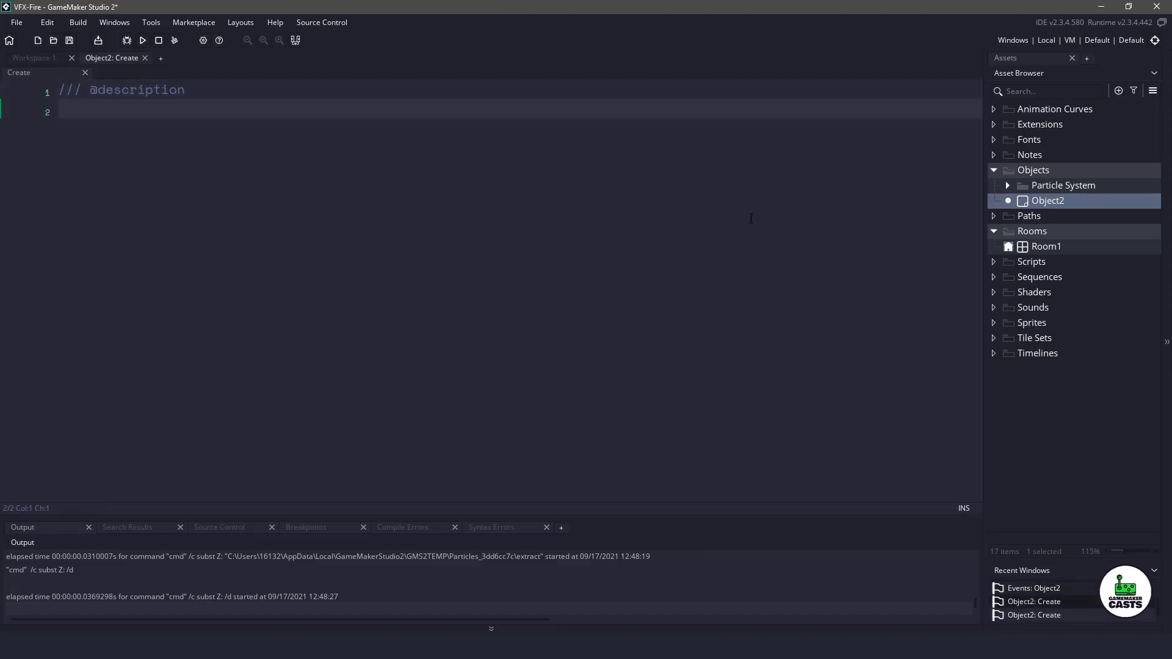
Code the Create event to create obj_Particles at room centre with effect.stream(1), then run
type("var")
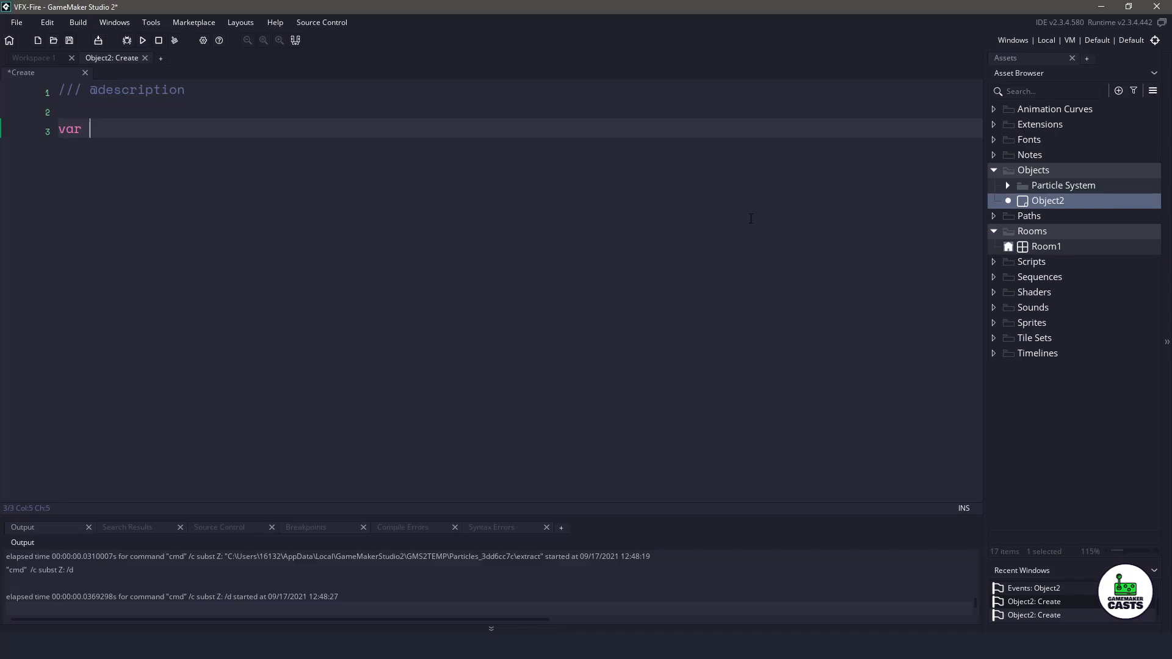
type("effect = instan")
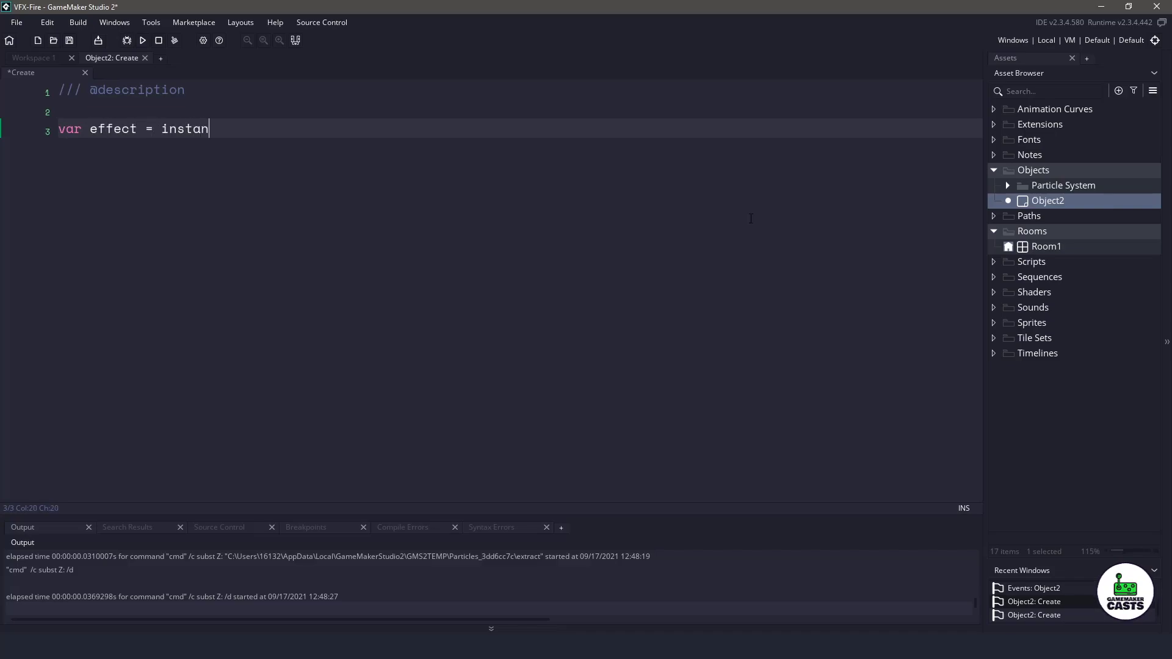
type("ce_create_depth(room_width / 2, room_height / 2, depth, obj_Particles);")
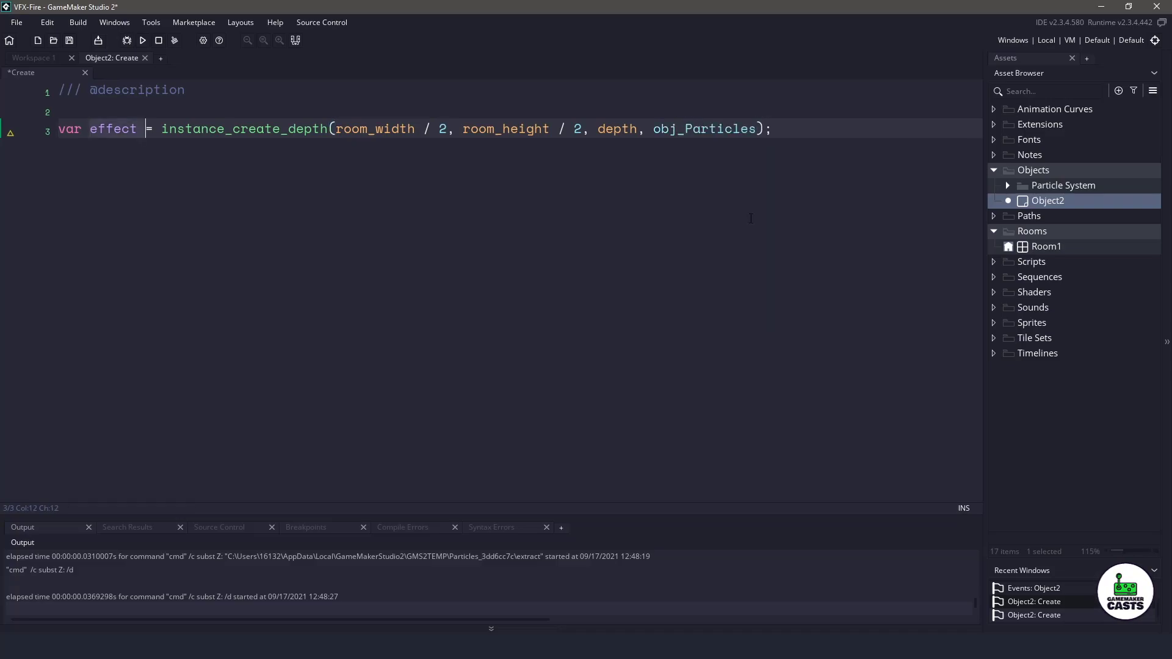
type("effect.se")
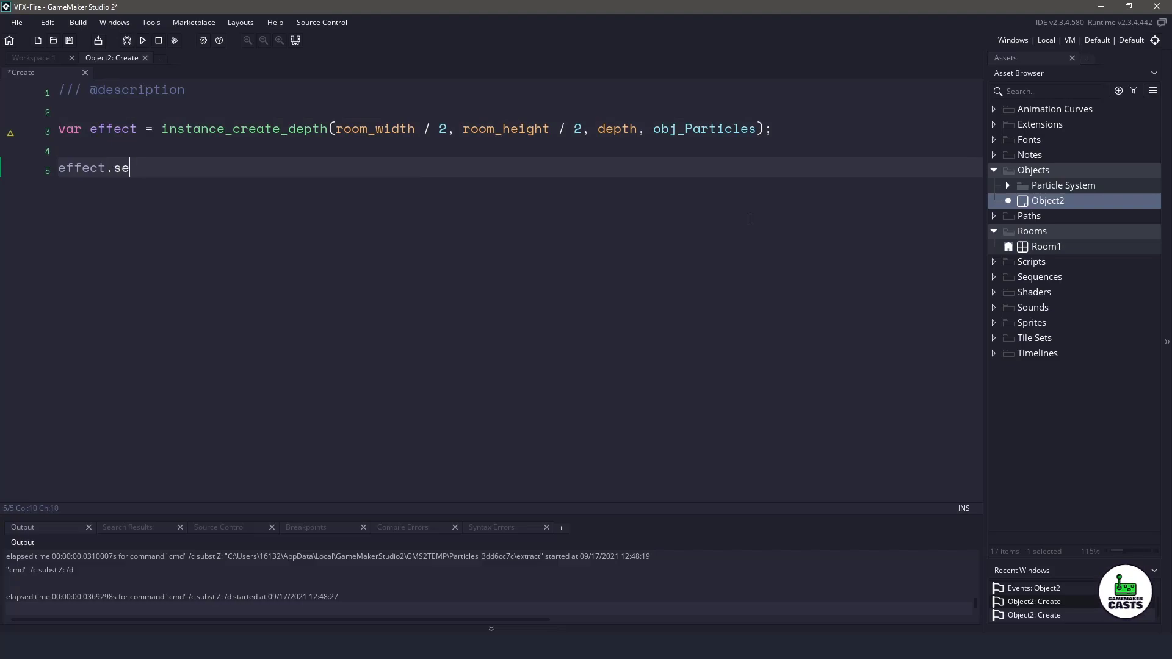
type("tream(1);")
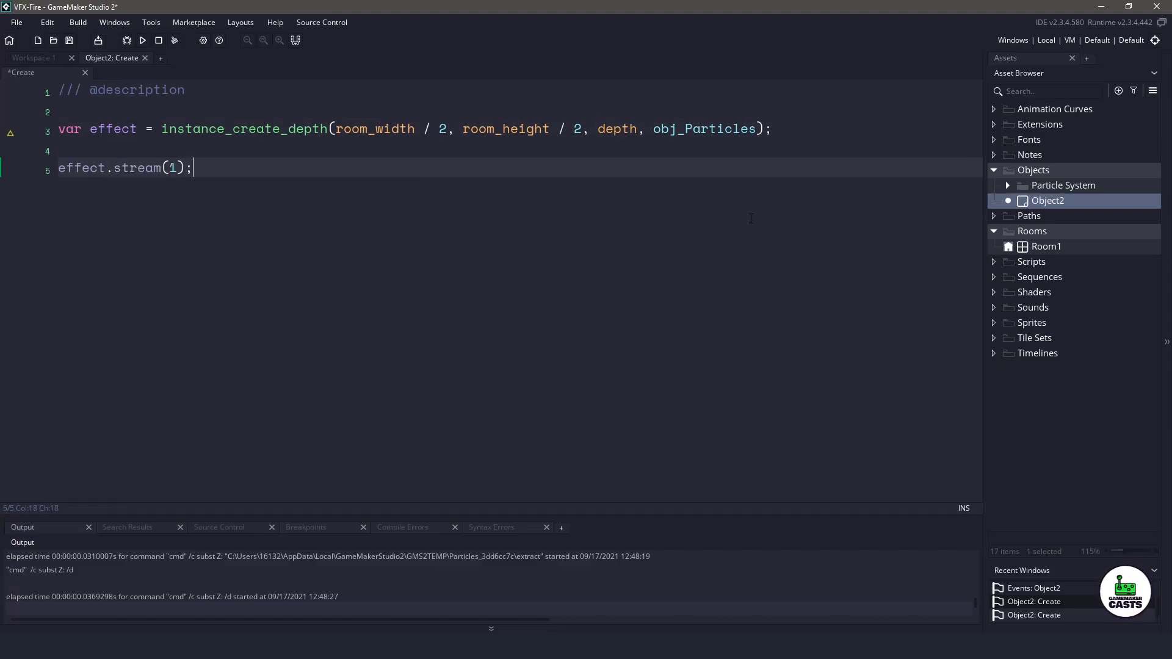
left_click(141, 41)
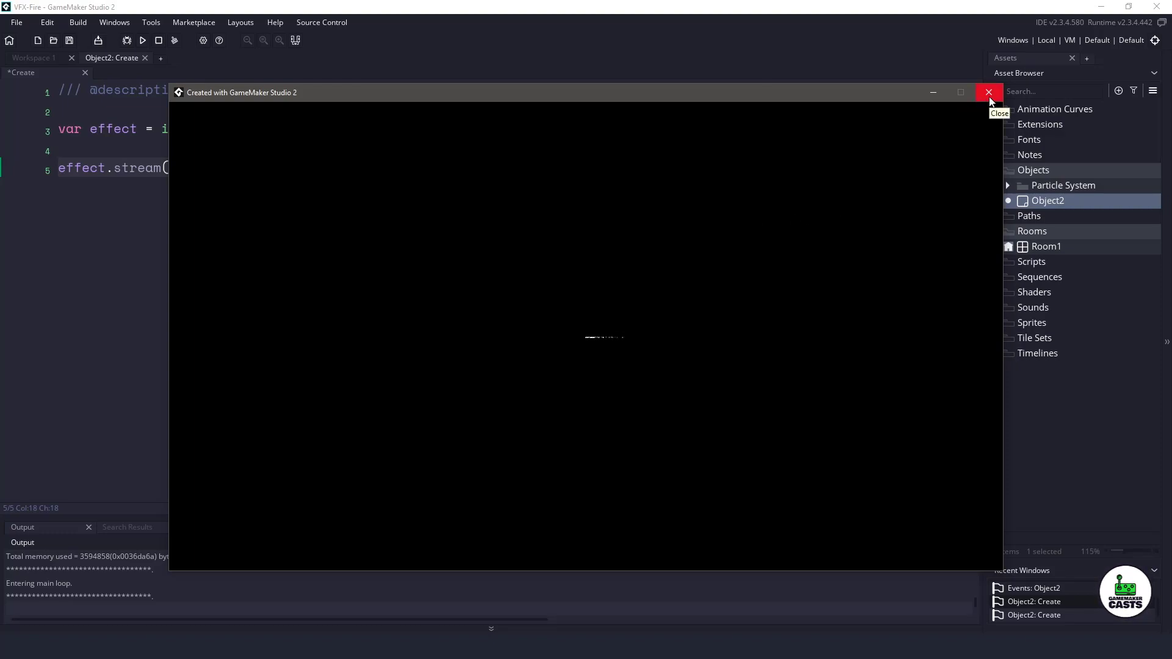
Add effect.set_direction(90) and effect.set_speed(1, 3) above stream, then rerun the game
left_click(989, 92)
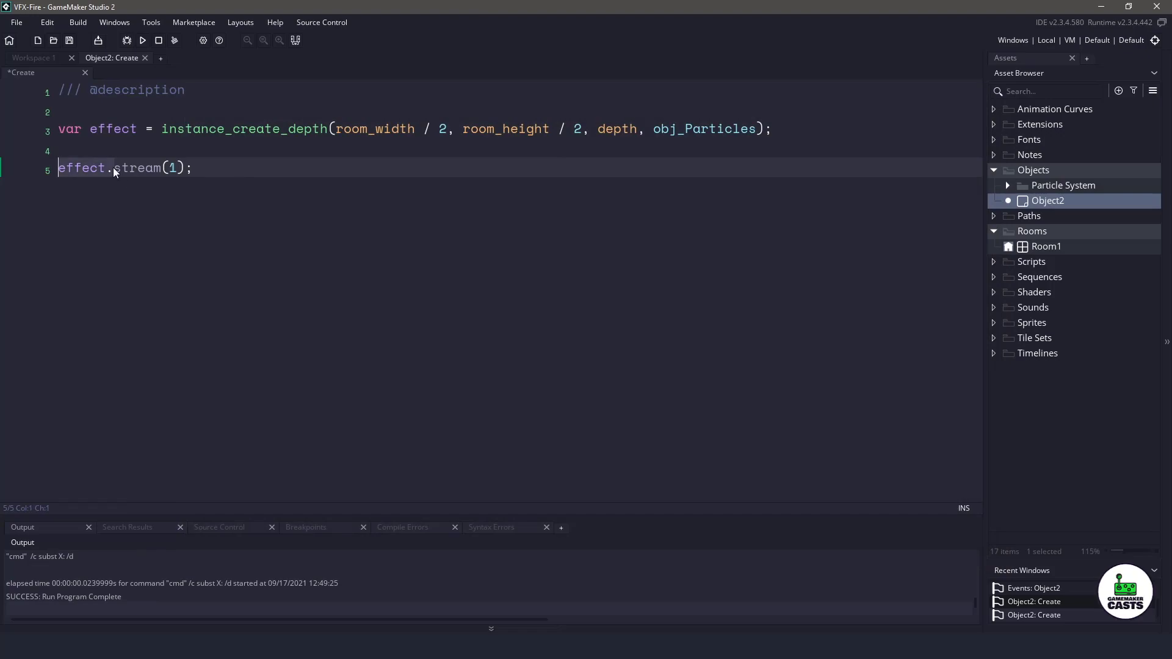
type("effect.di")
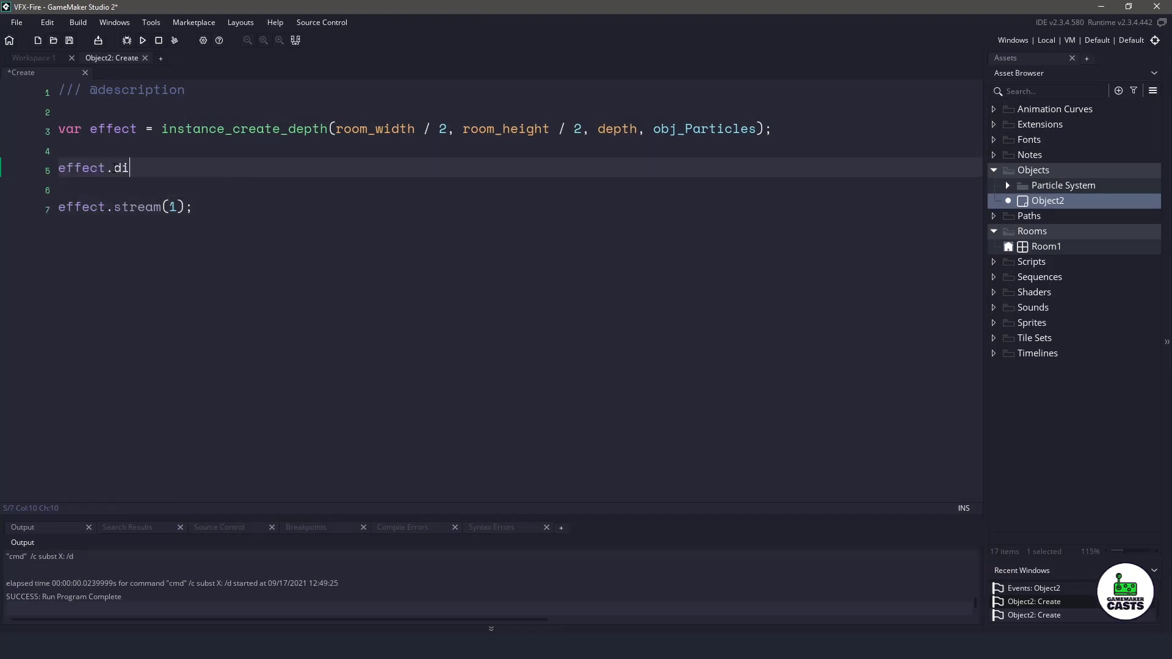
type("set_dir")
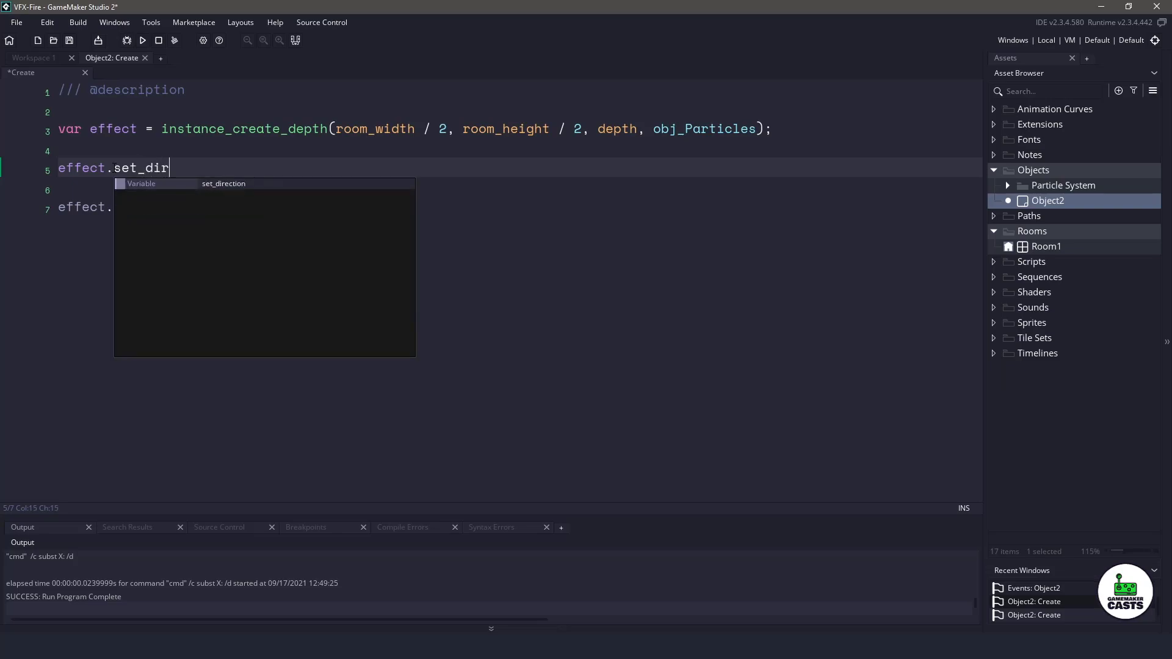
type("ection(90)")
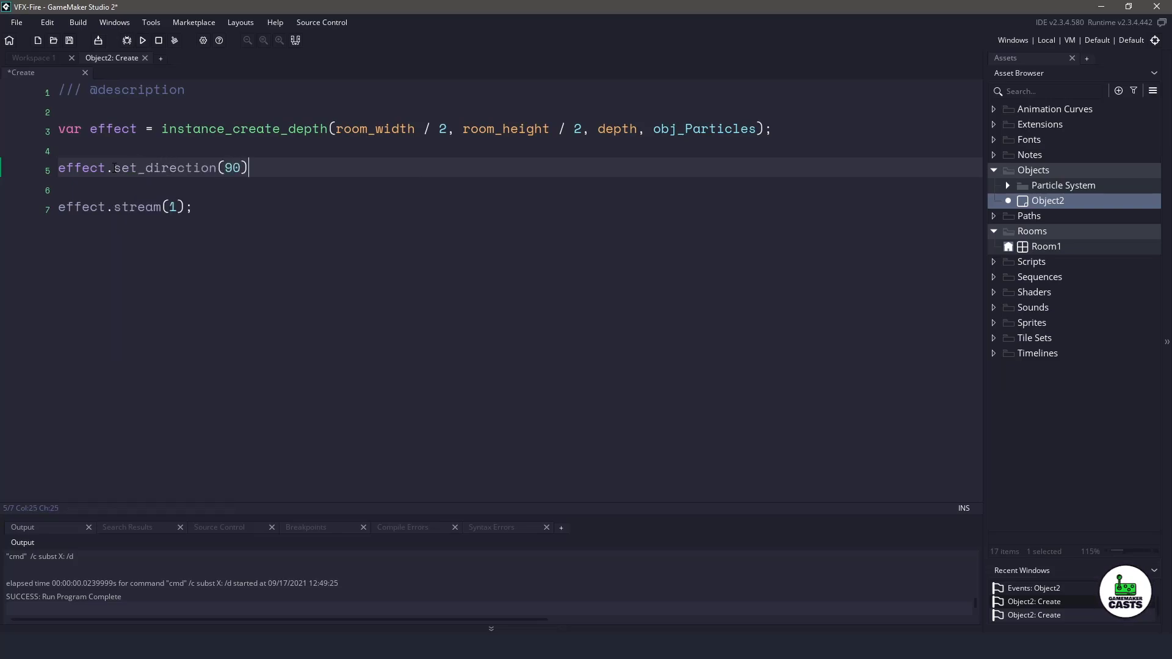
type("effect.set_speed(1, 3);")
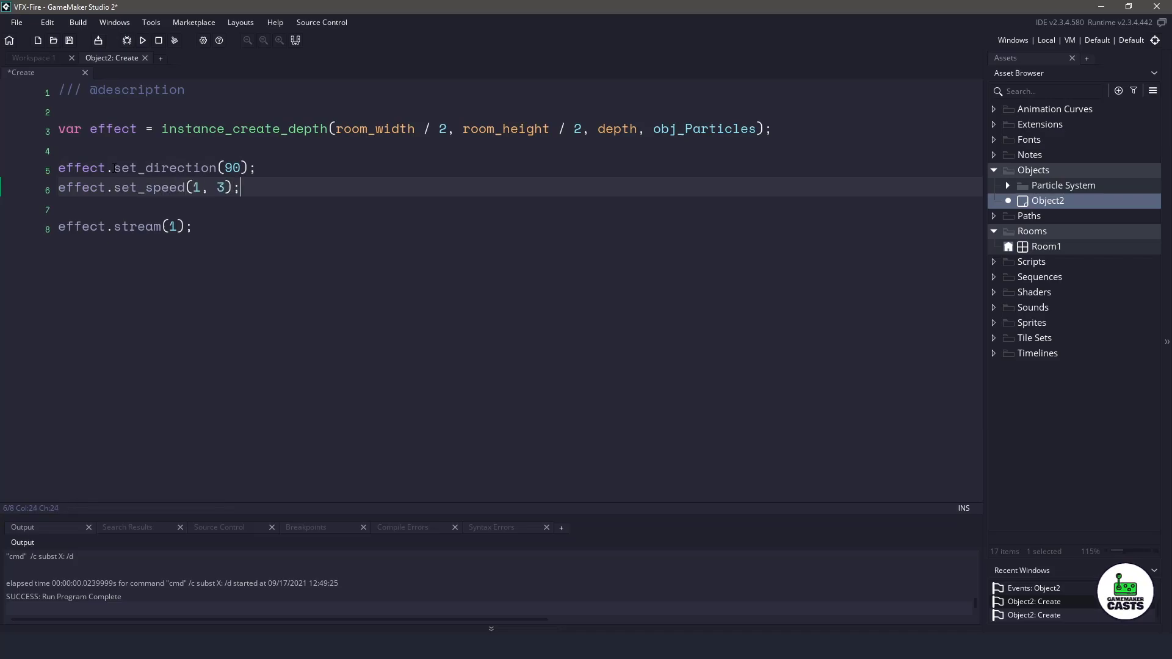
left_click(142, 40)
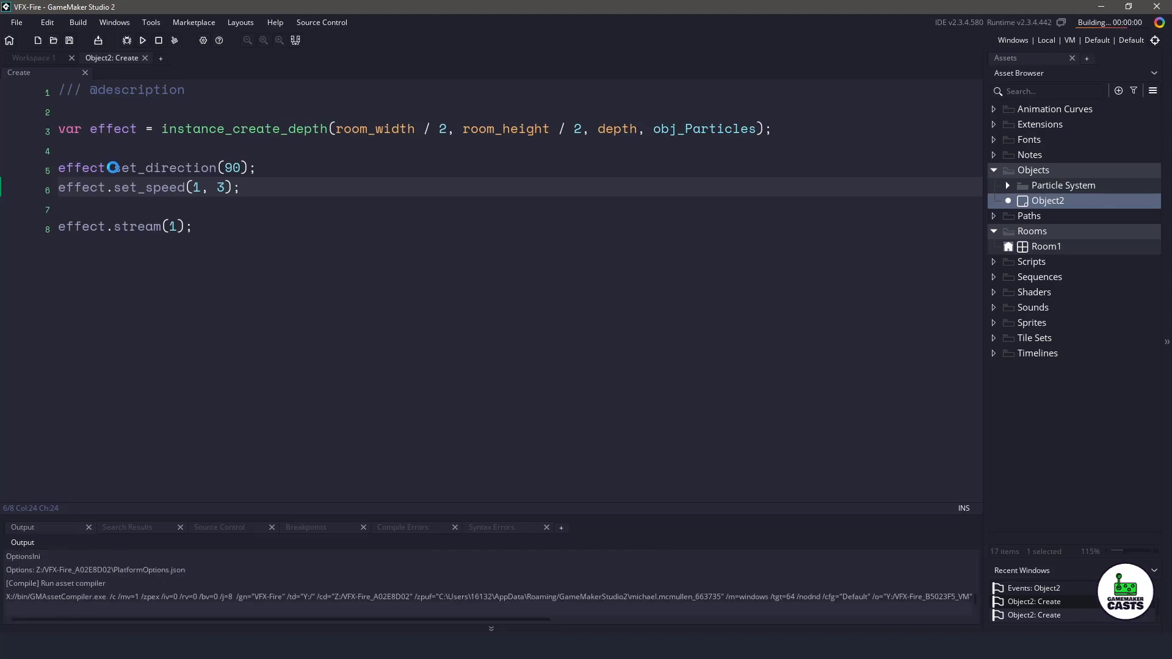
left_click(142, 40)
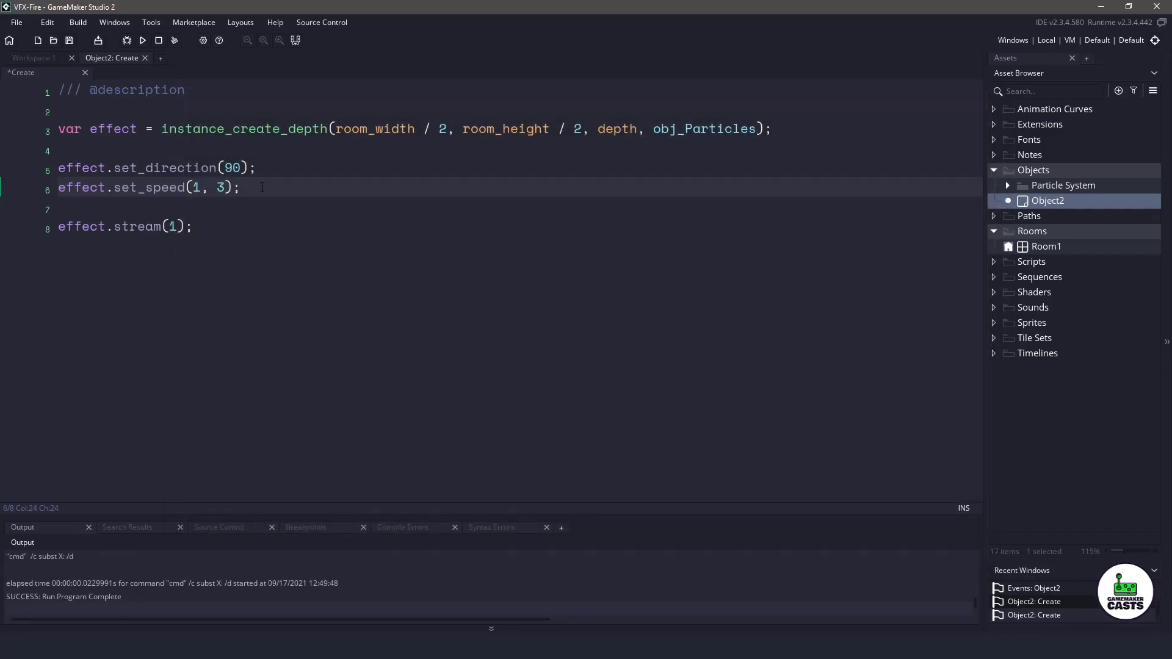
key("Enter")
type("effect.set_emitter_size")
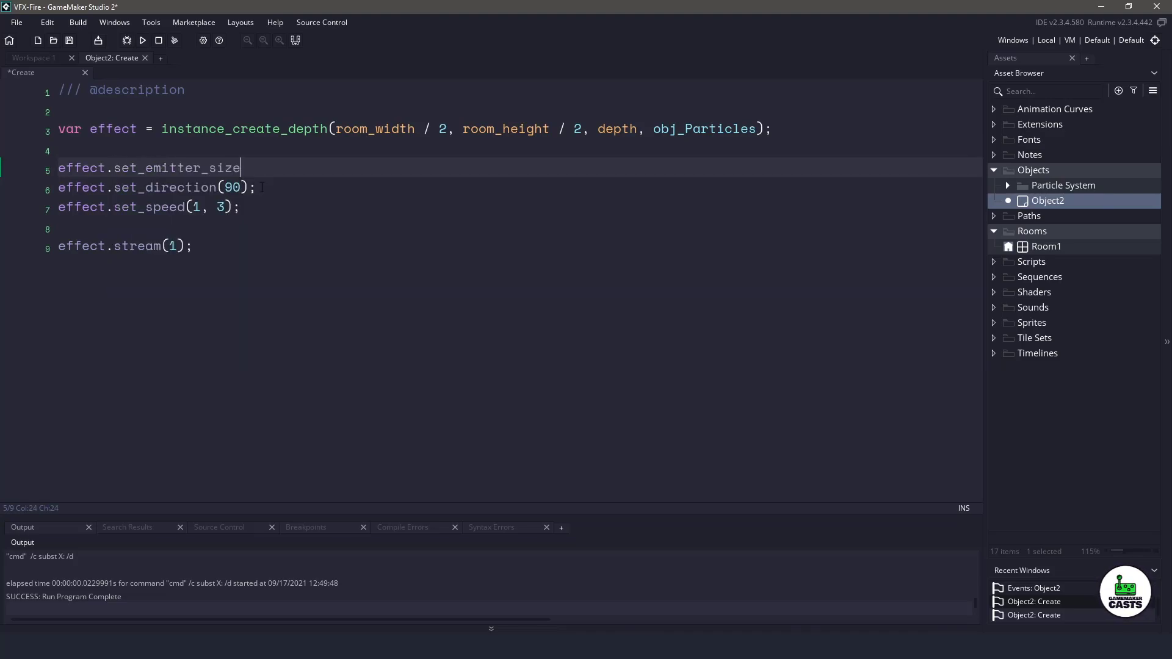
Add effect.set_emitter_size(-16, 16); then run and close the game preview
type("(")
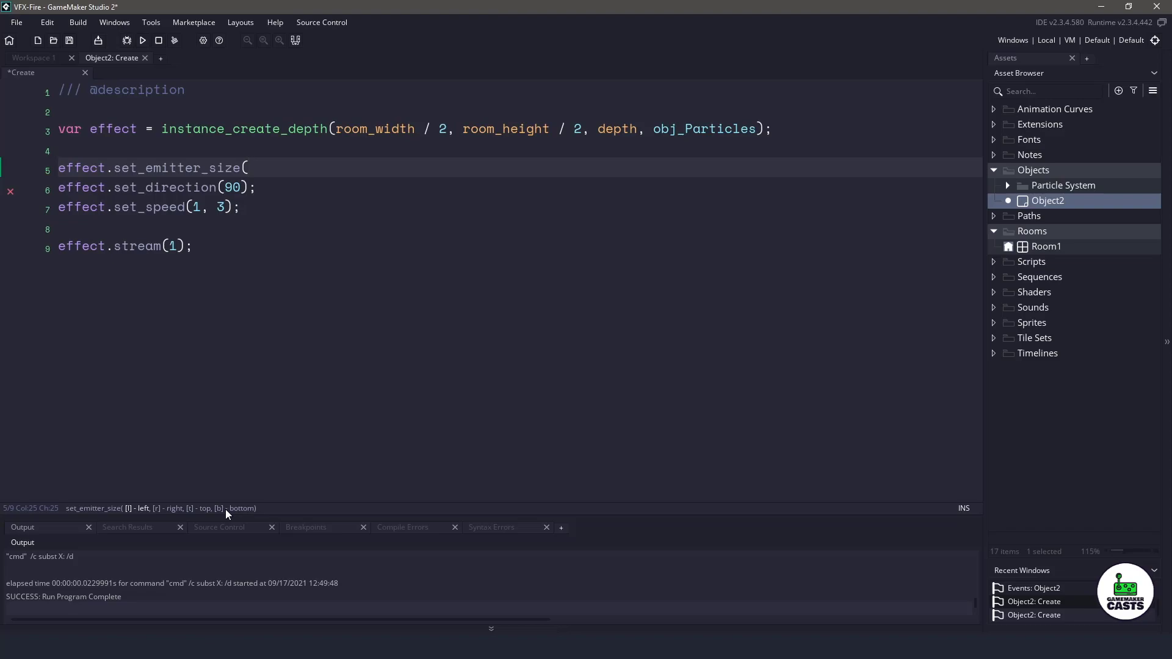
type("-16")
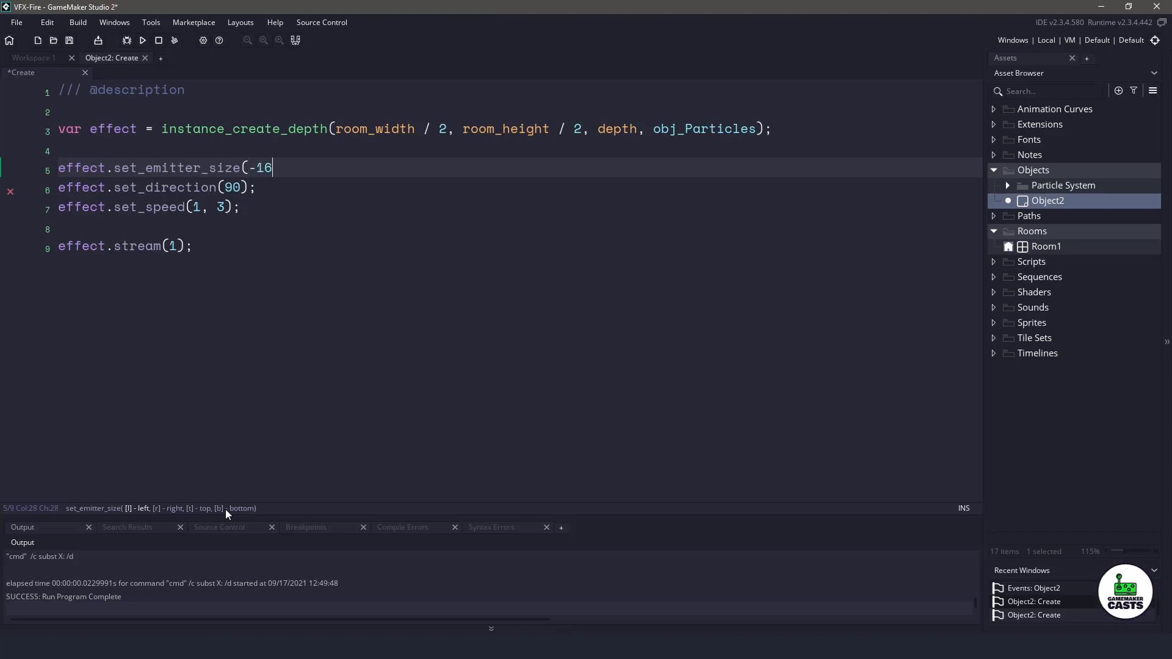
type(", 16)")
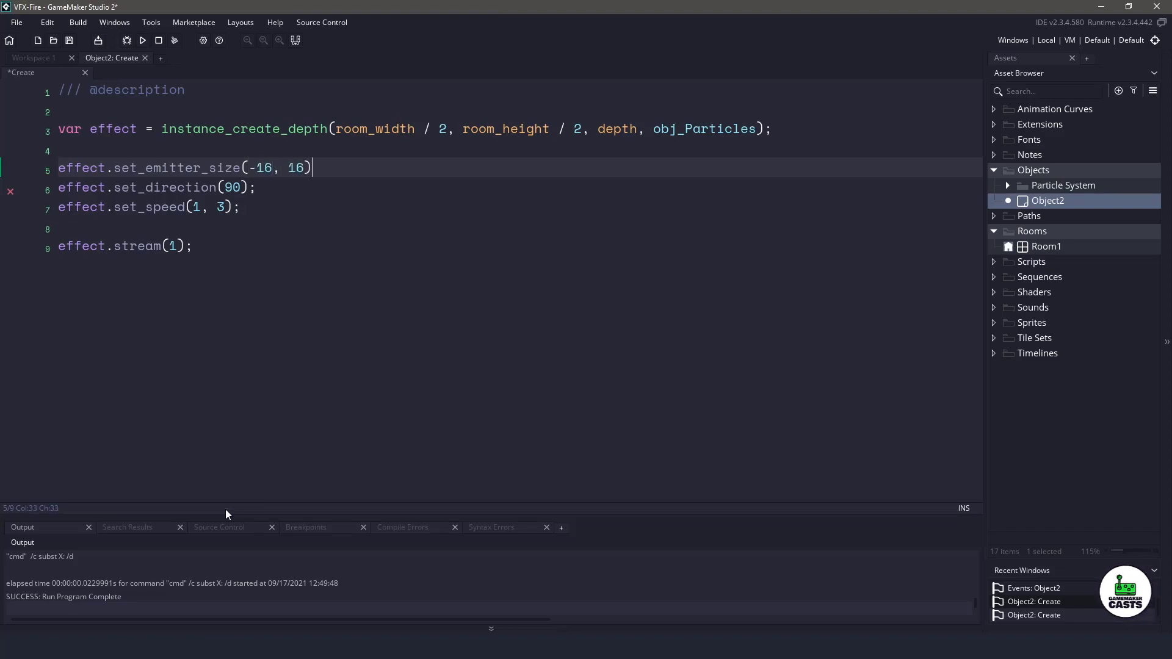
type(";")
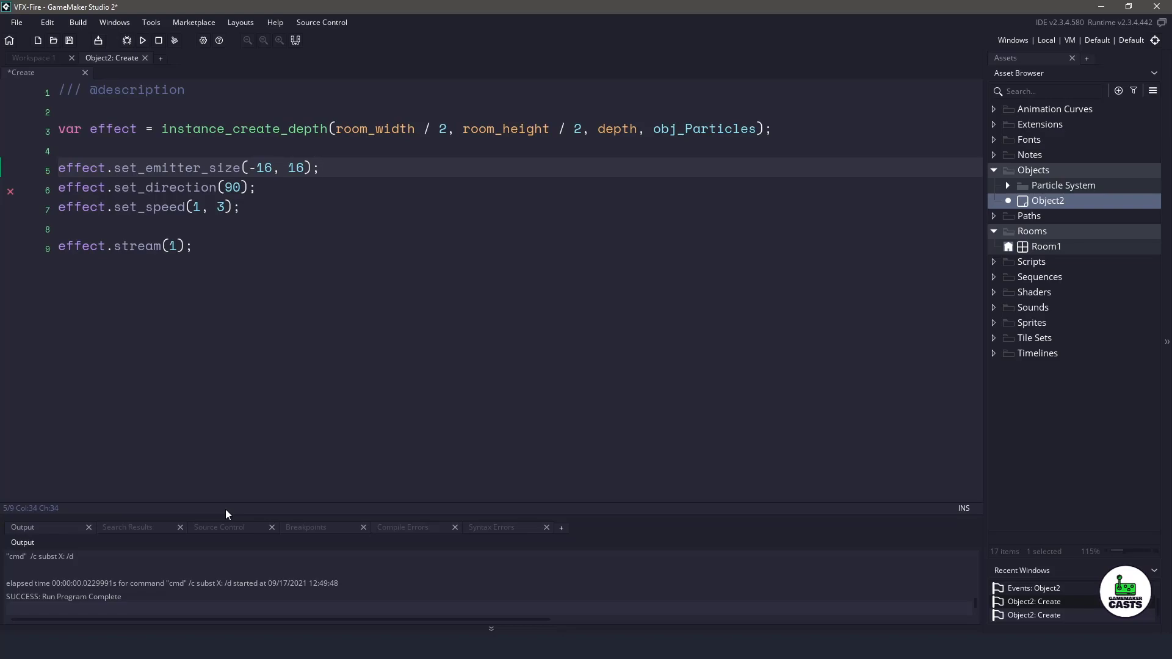
left_click(142, 41)
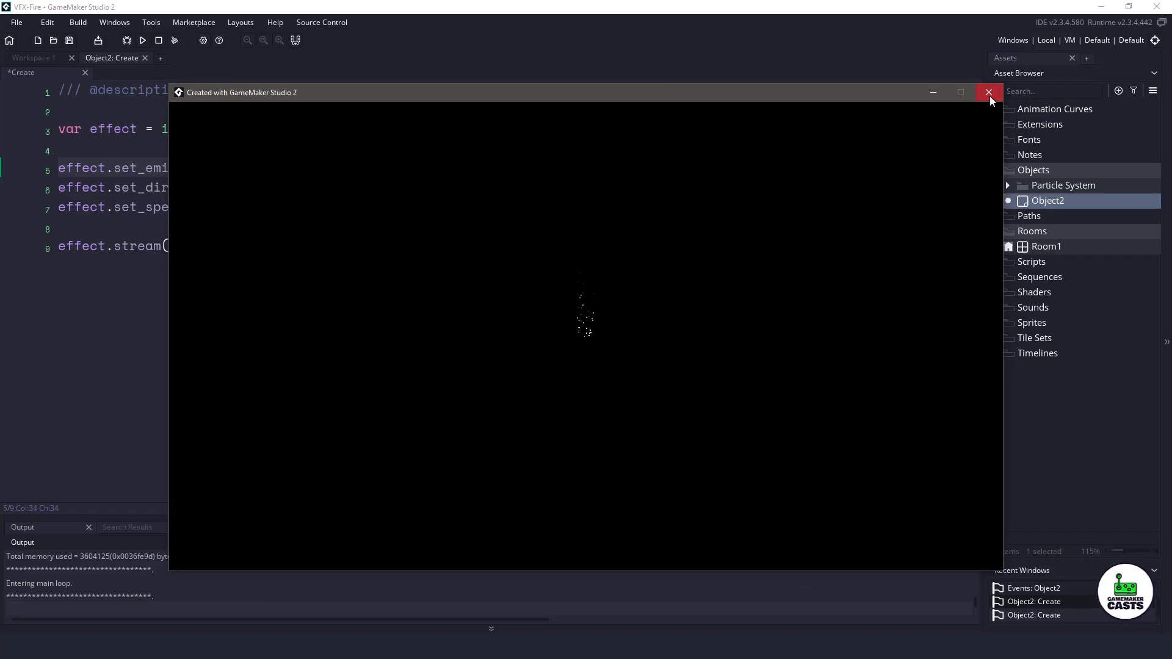
left_click(989, 92)
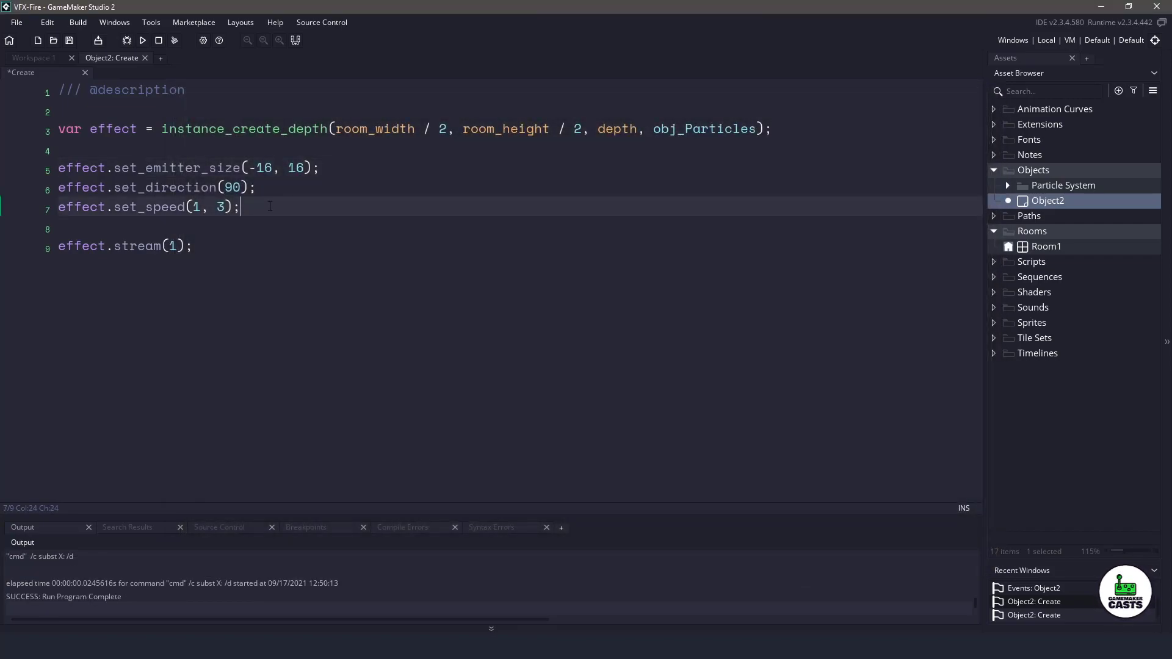
Add effect.set_life(30, 50) to the Create event
type("effect.set_l")
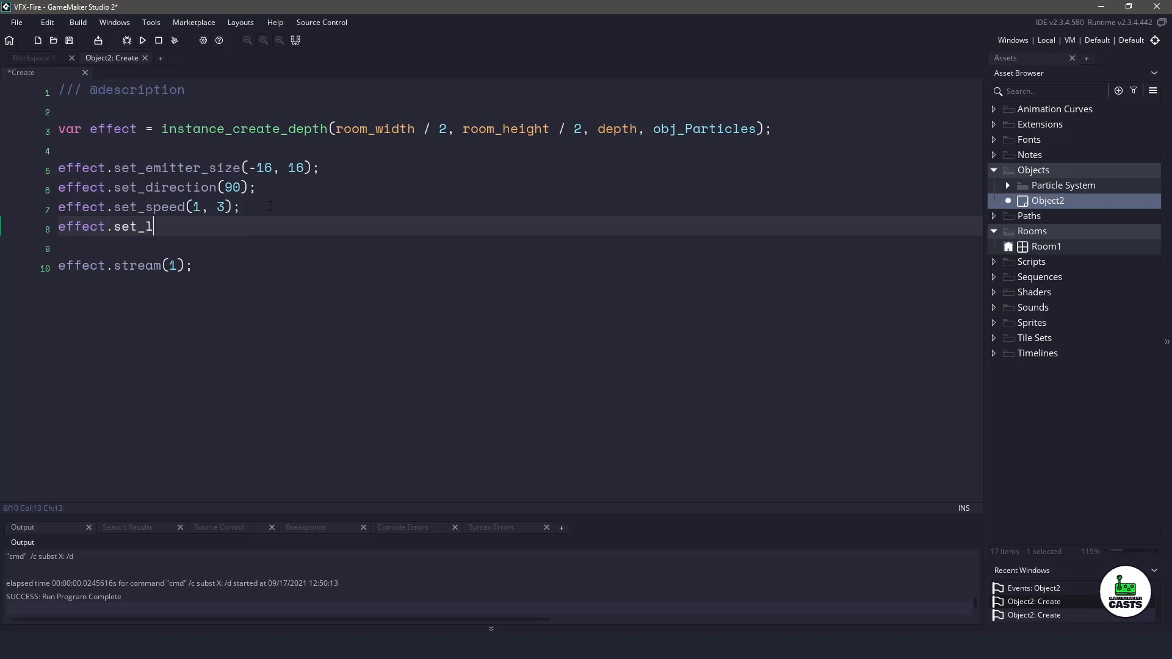
type("ife(")
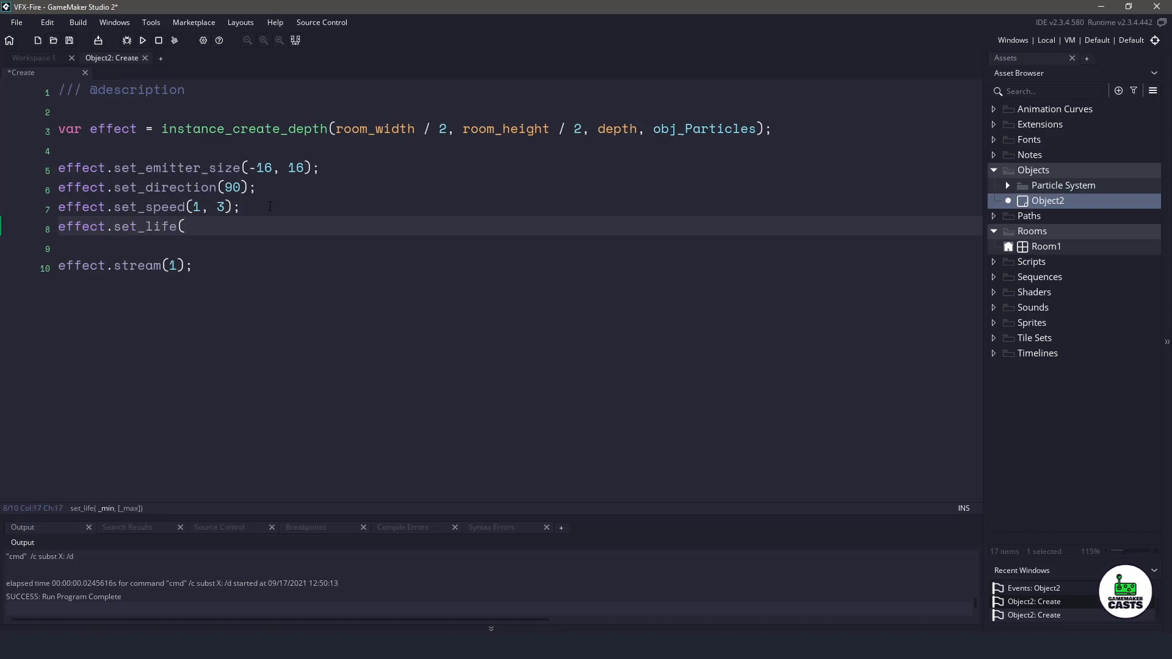
type("30, 50);")
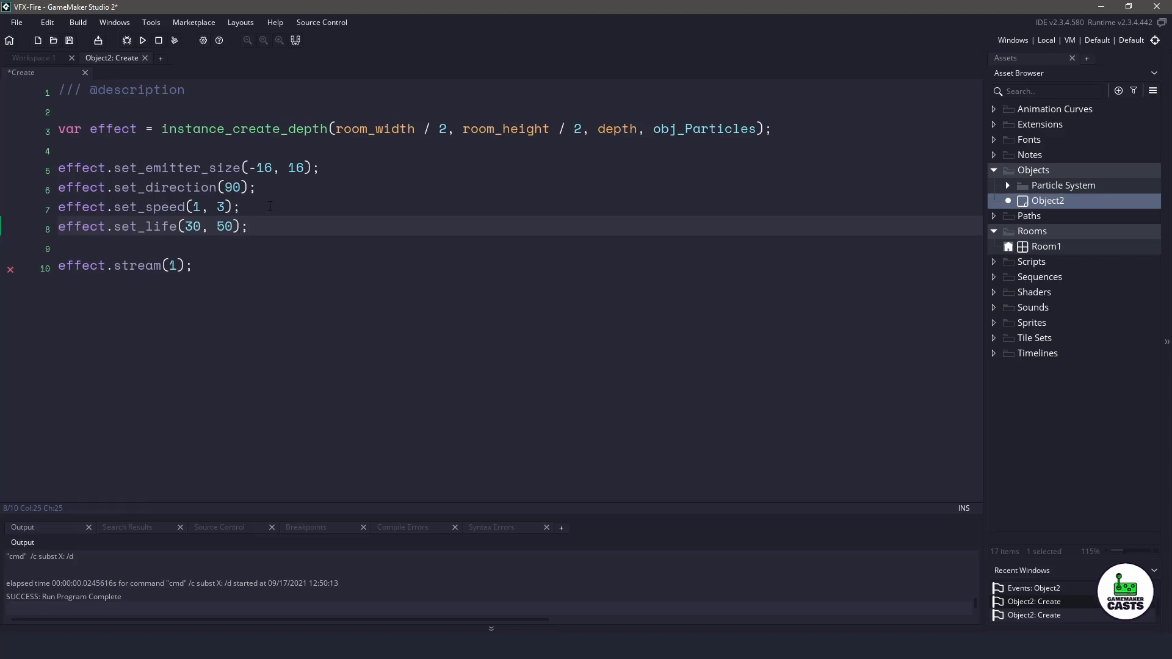
mouse_move(298, 228)
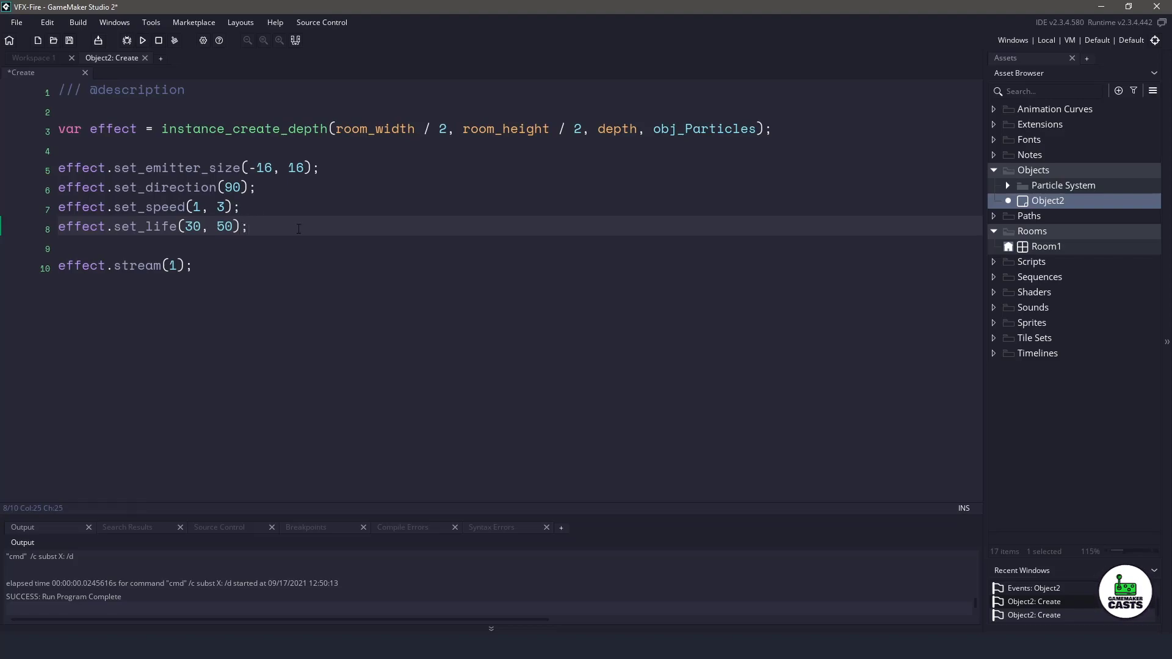
Add effect.set_size(3, 6, 0.06), then run and close the game preview
type("effect.set_")
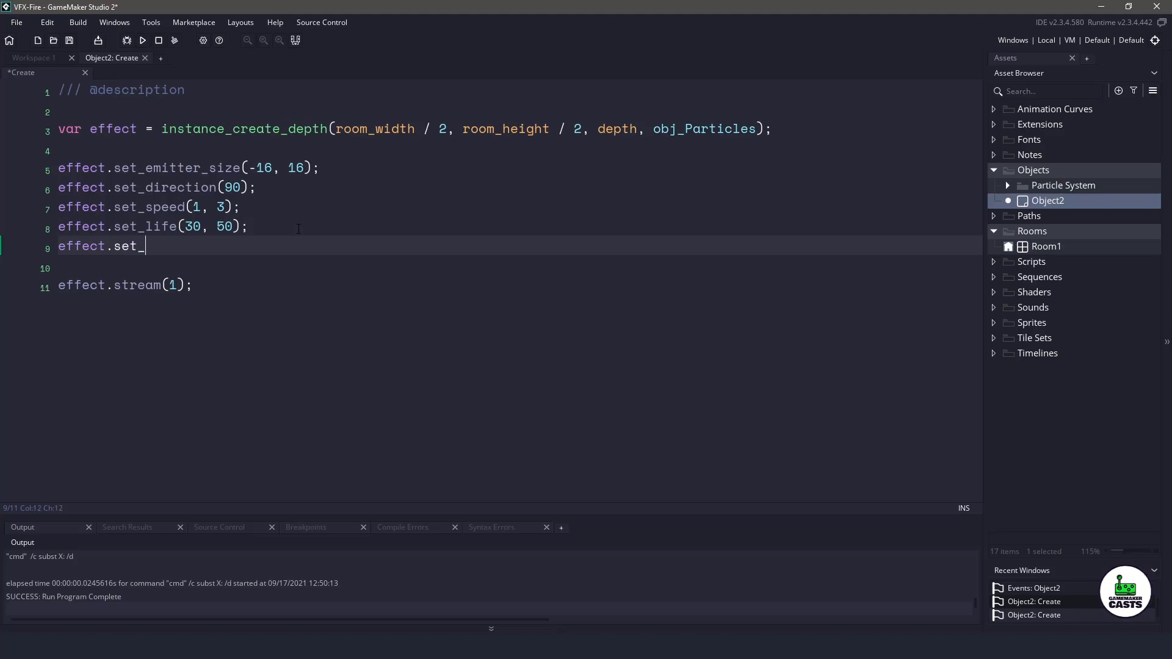
type("size(")
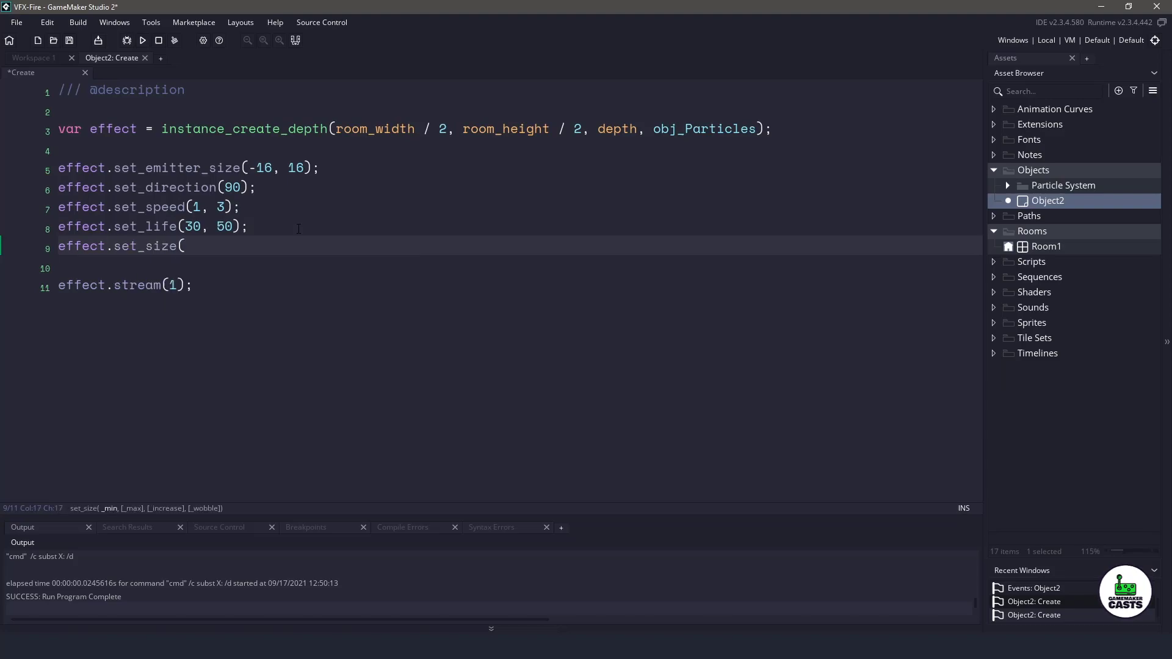
type("3,")
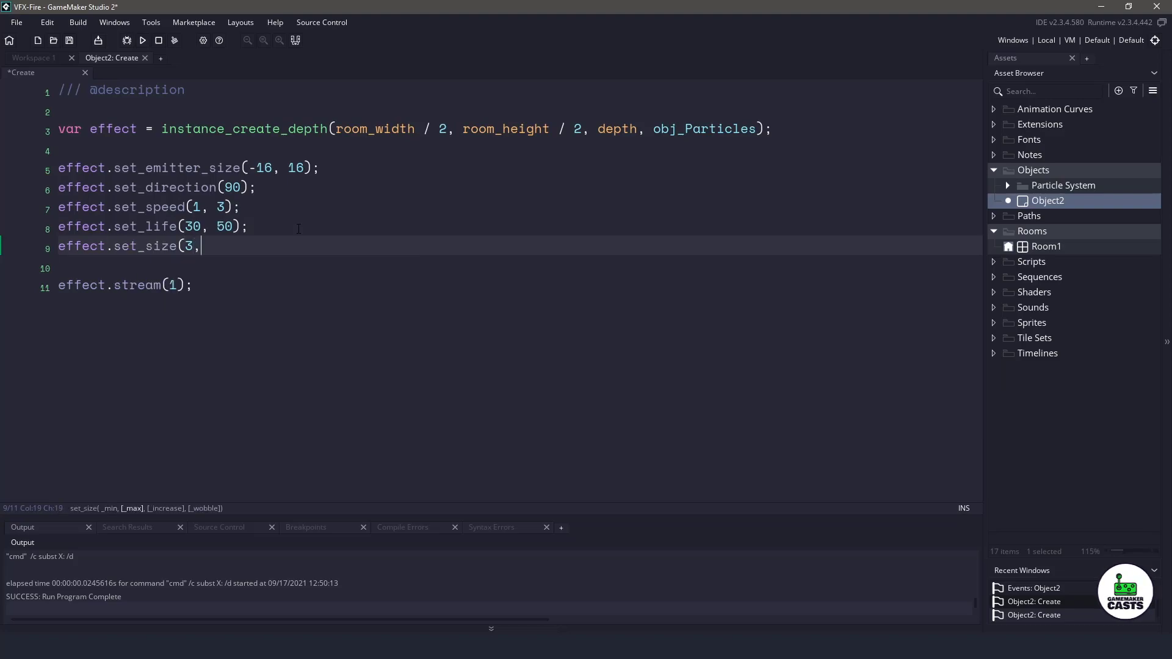
type("6, 0")
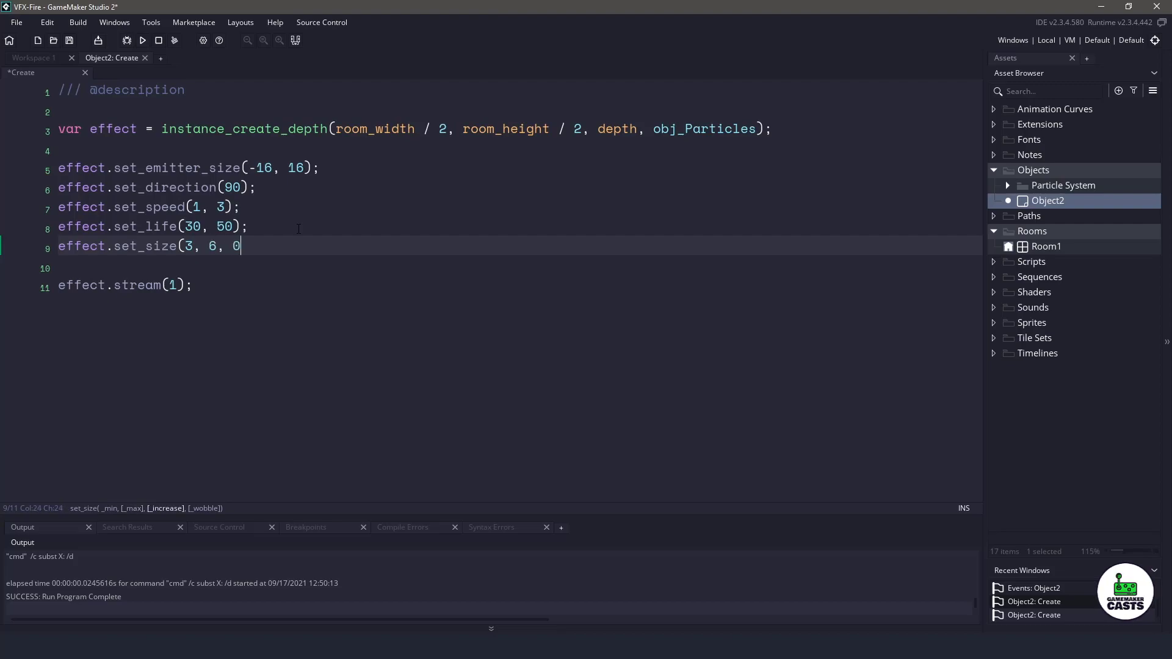
type(".06);")
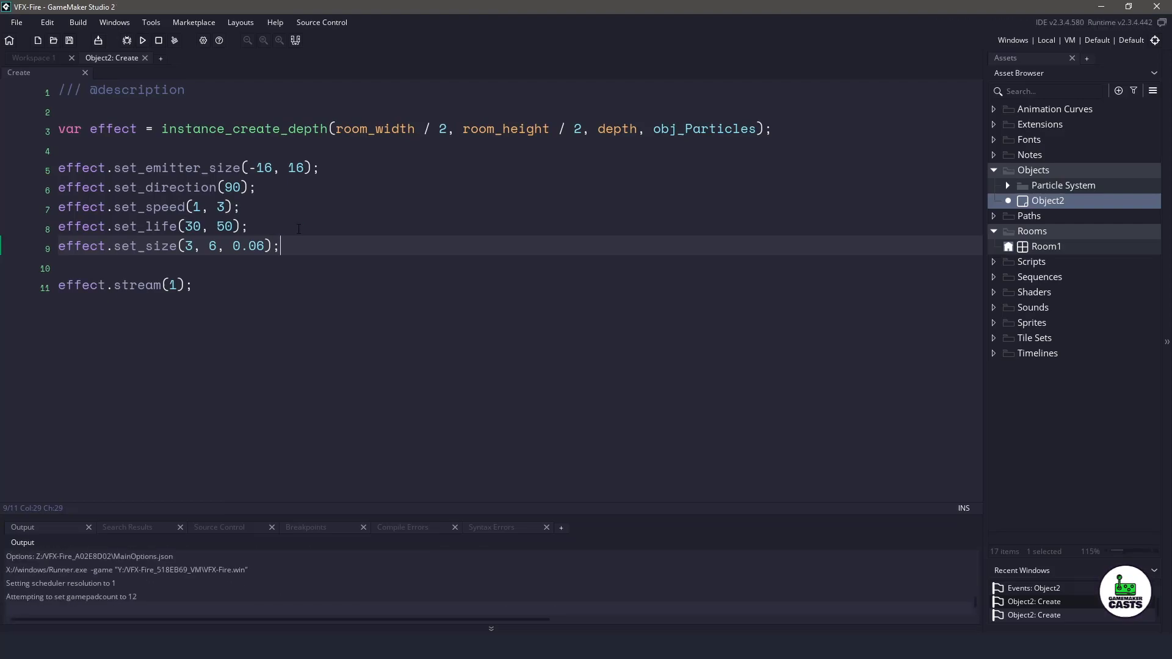
left_click(142, 41)
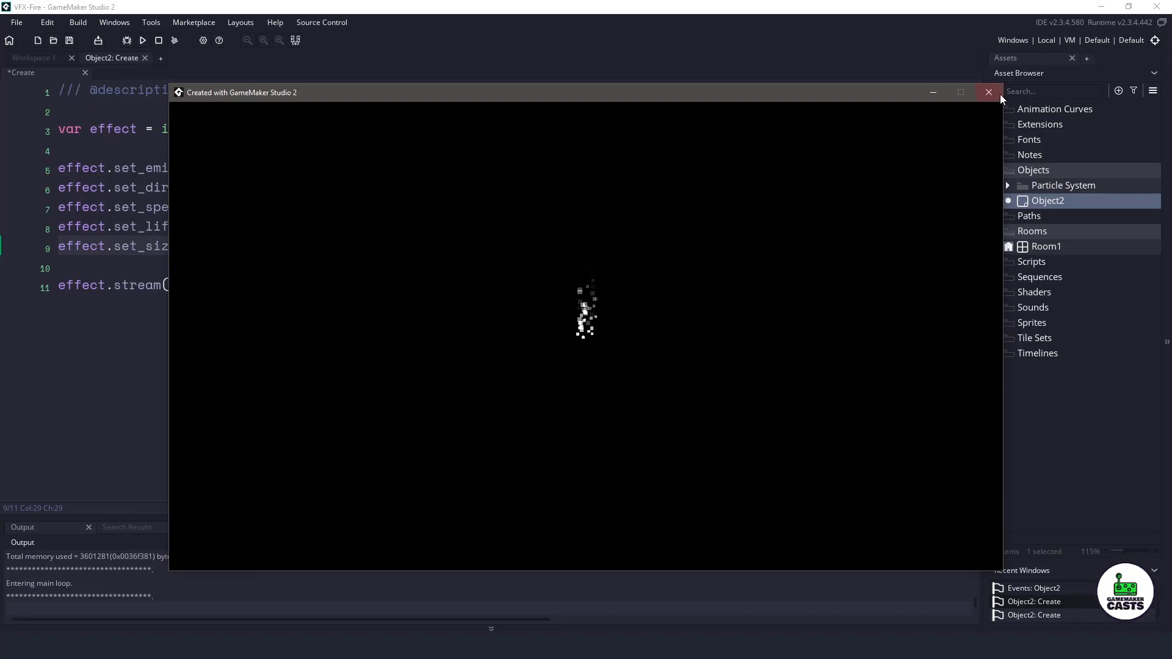
left_click(988, 92)
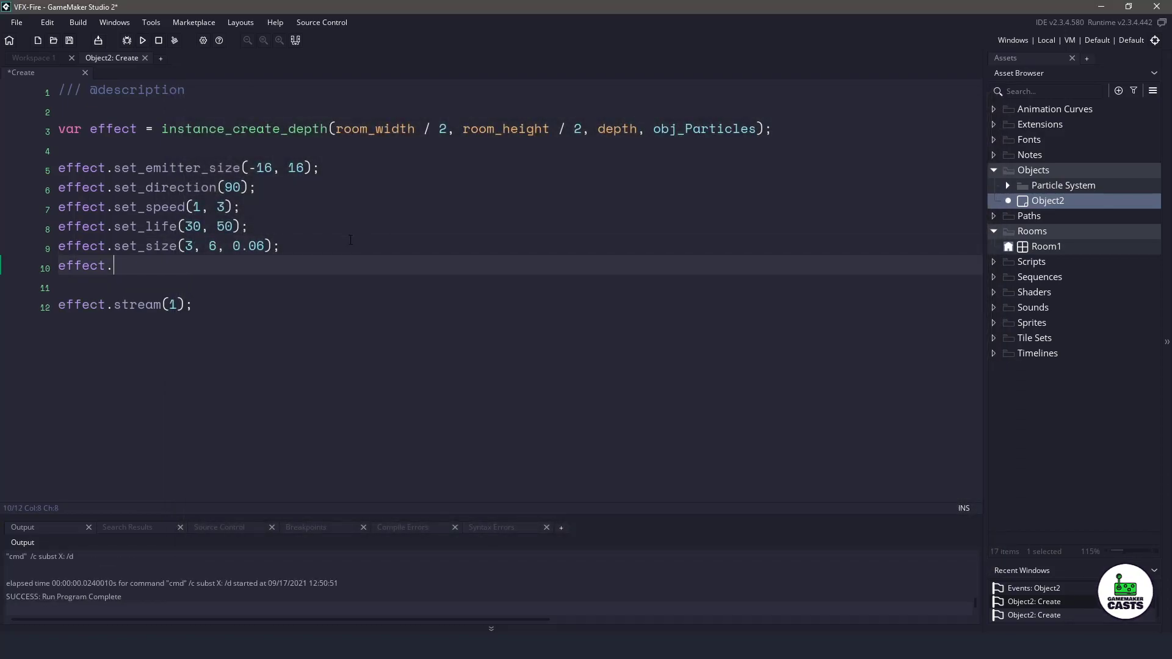
Add effect.set_color(c_yellow, c_red) and run the game to check the colours
type("set_")
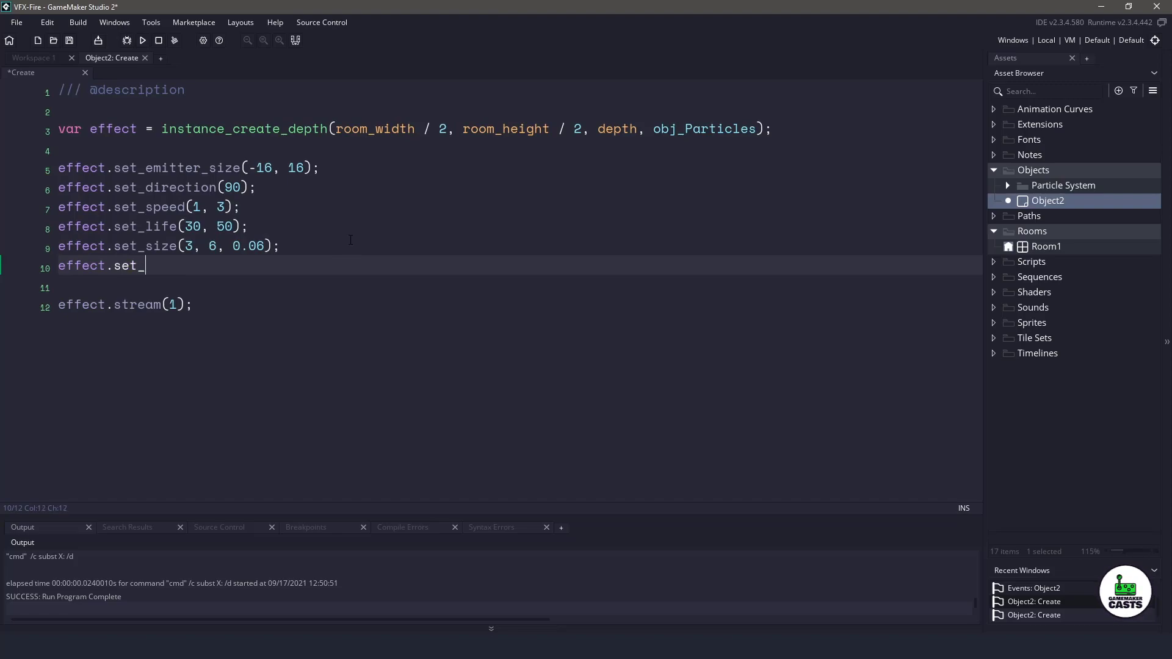
type("color")
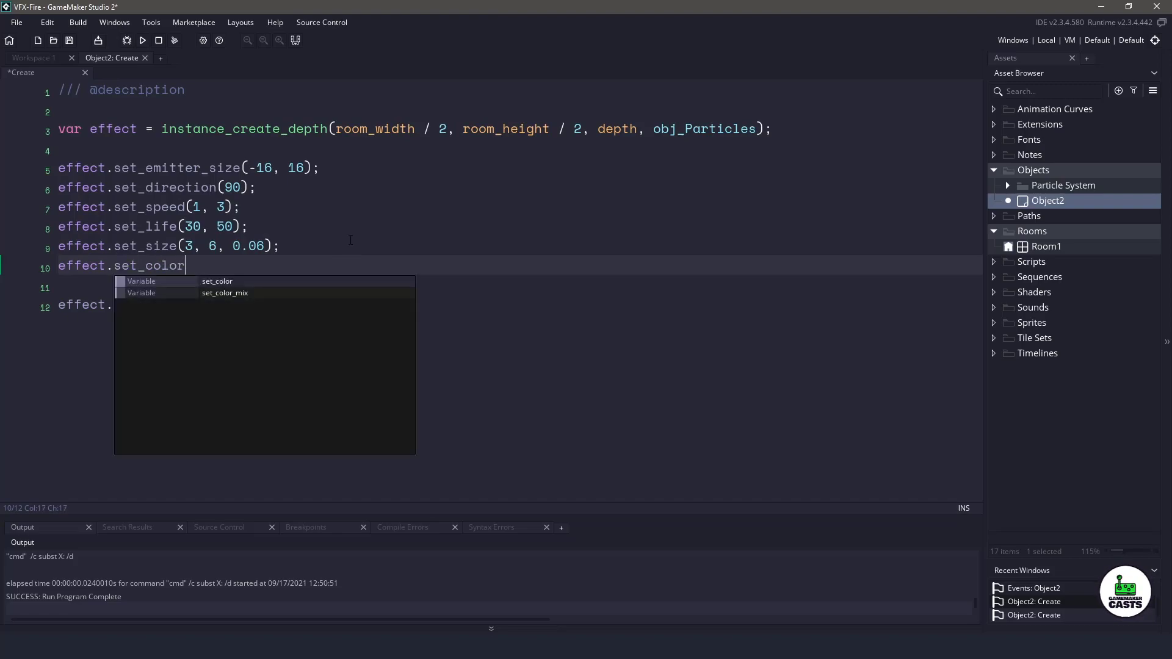
type("(")
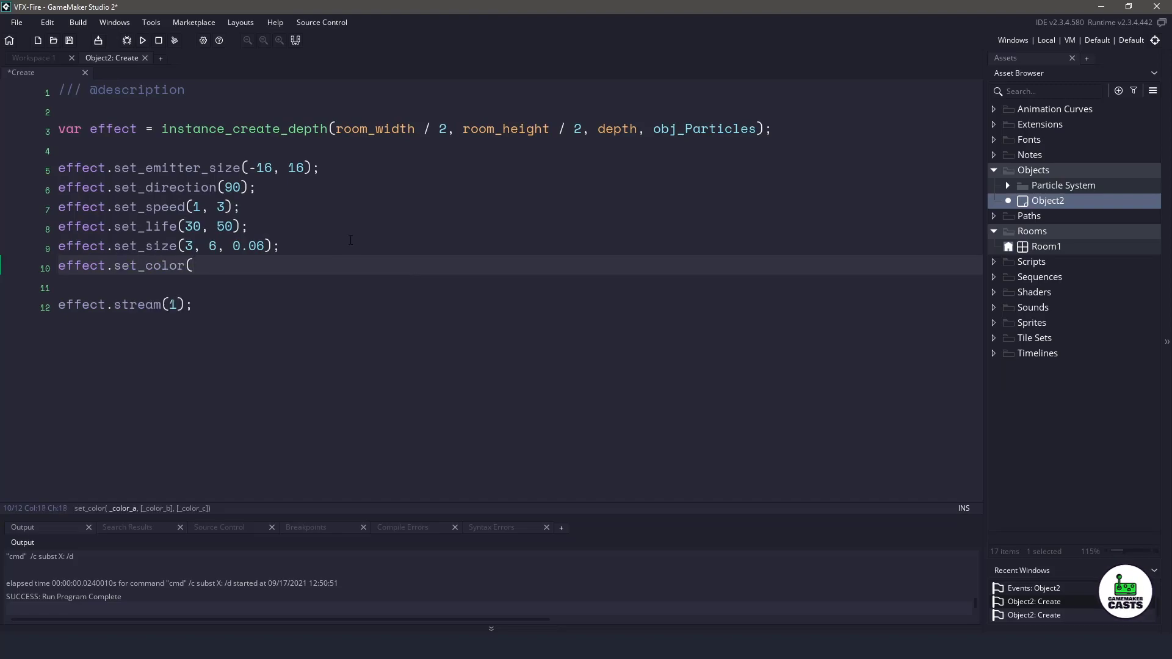
type("c")
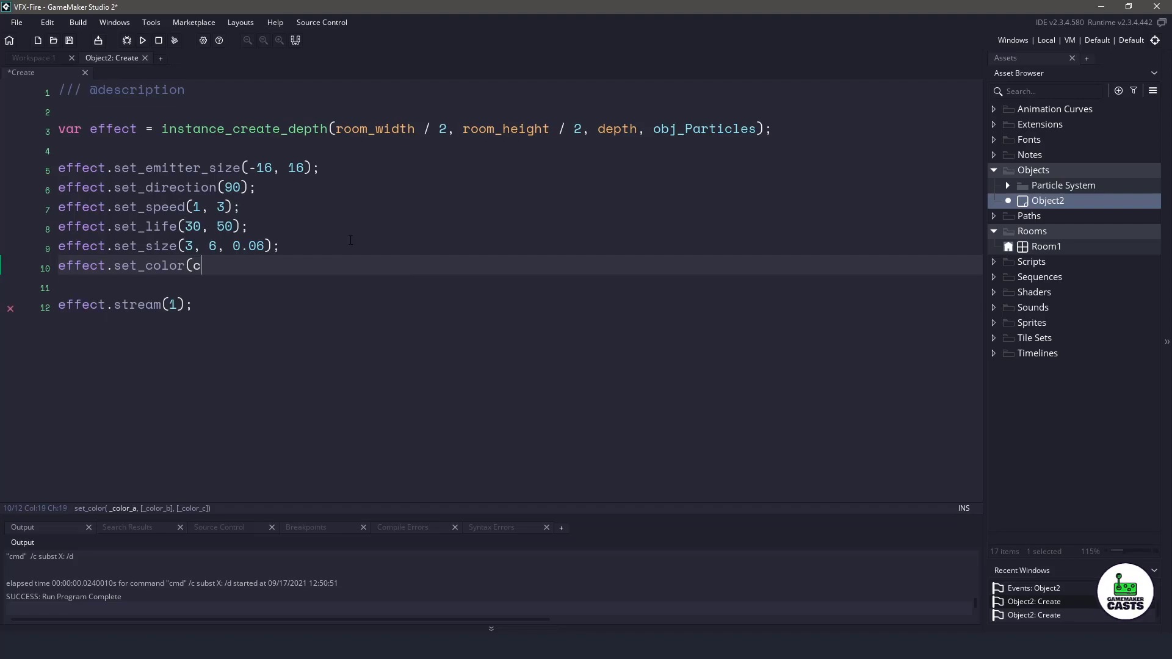
type("_yellow, c_red);")
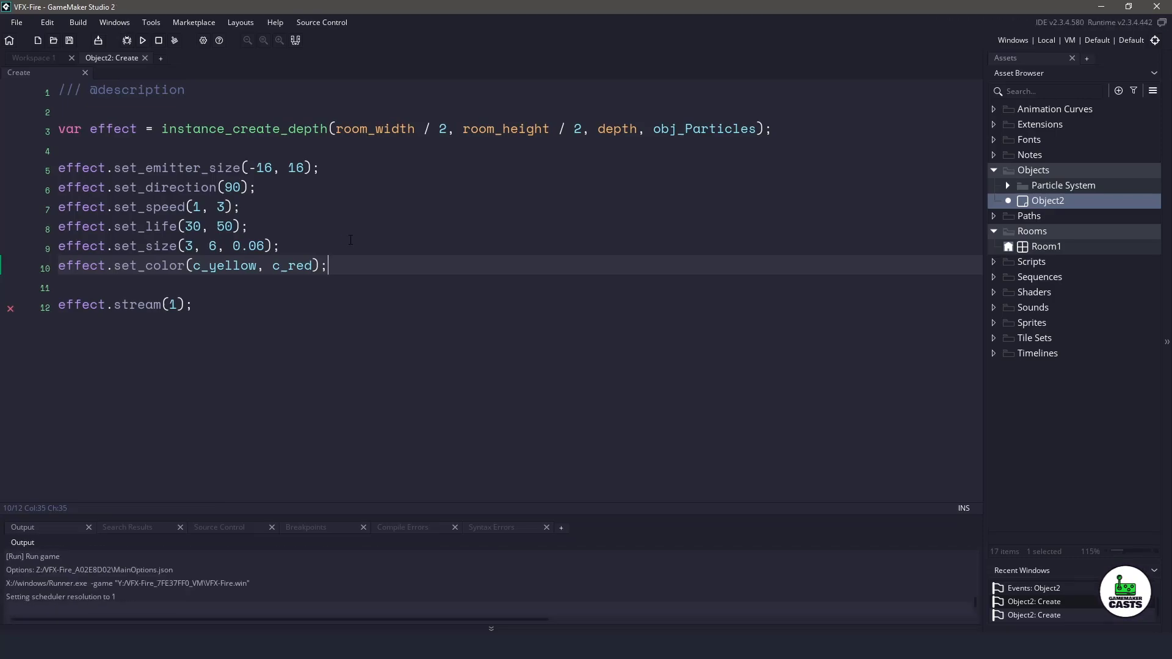
left_click(142, 40)
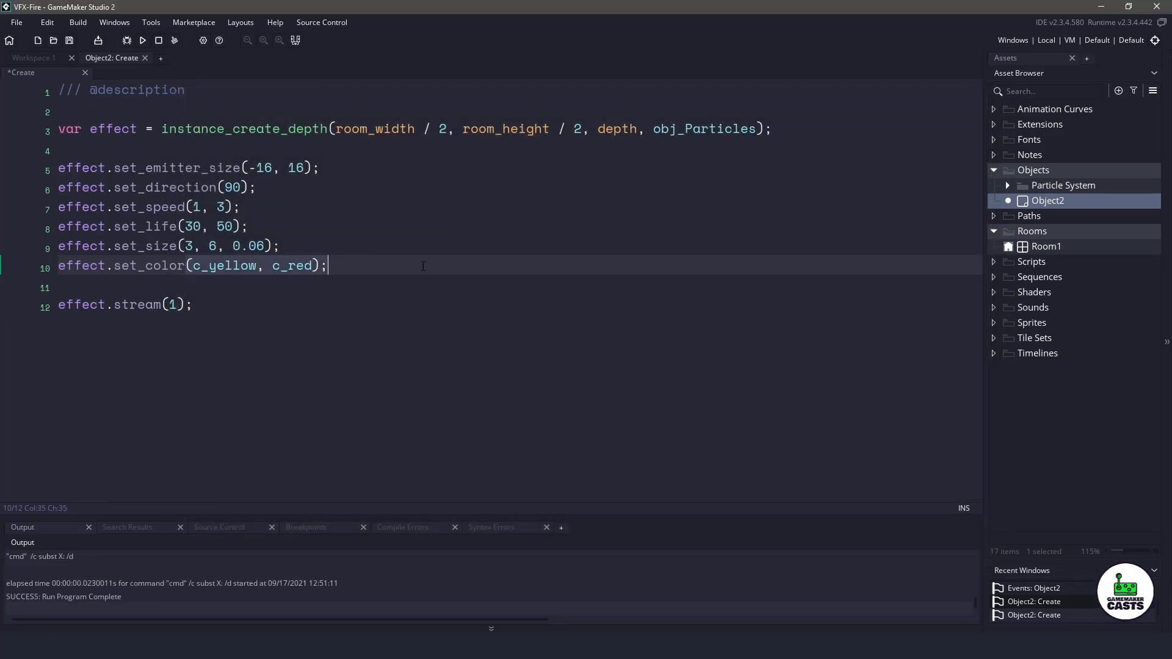
Finish effect.set_color_mix(c_orange, c_red);, then run and close the game preview
type("_mix")
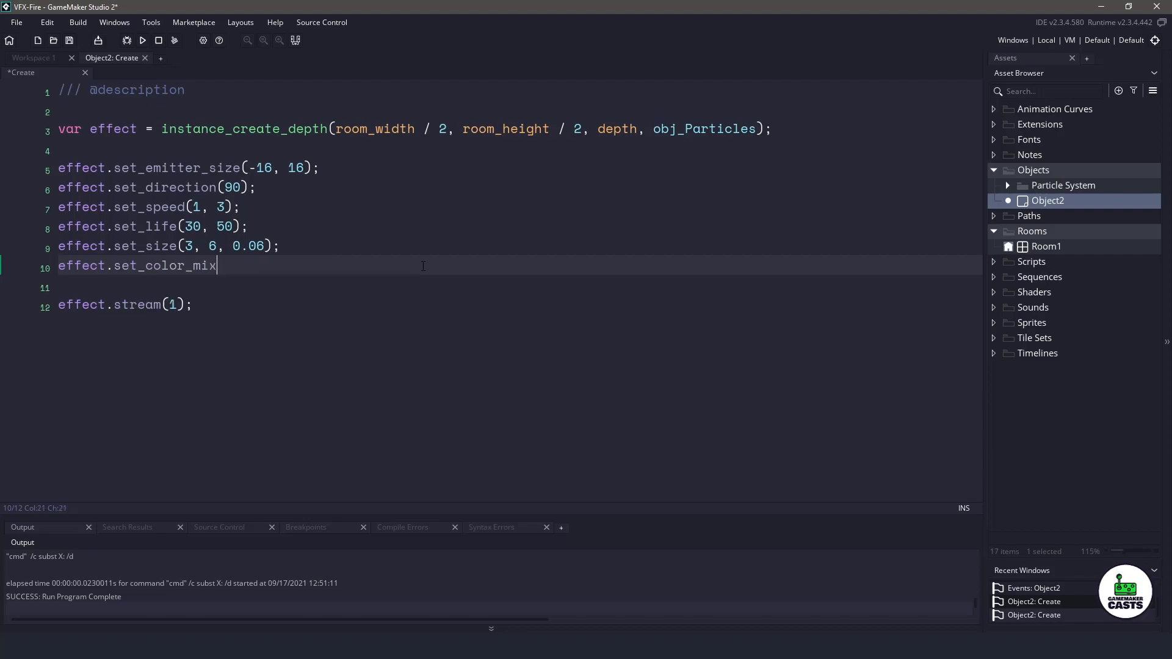
type("(c_")
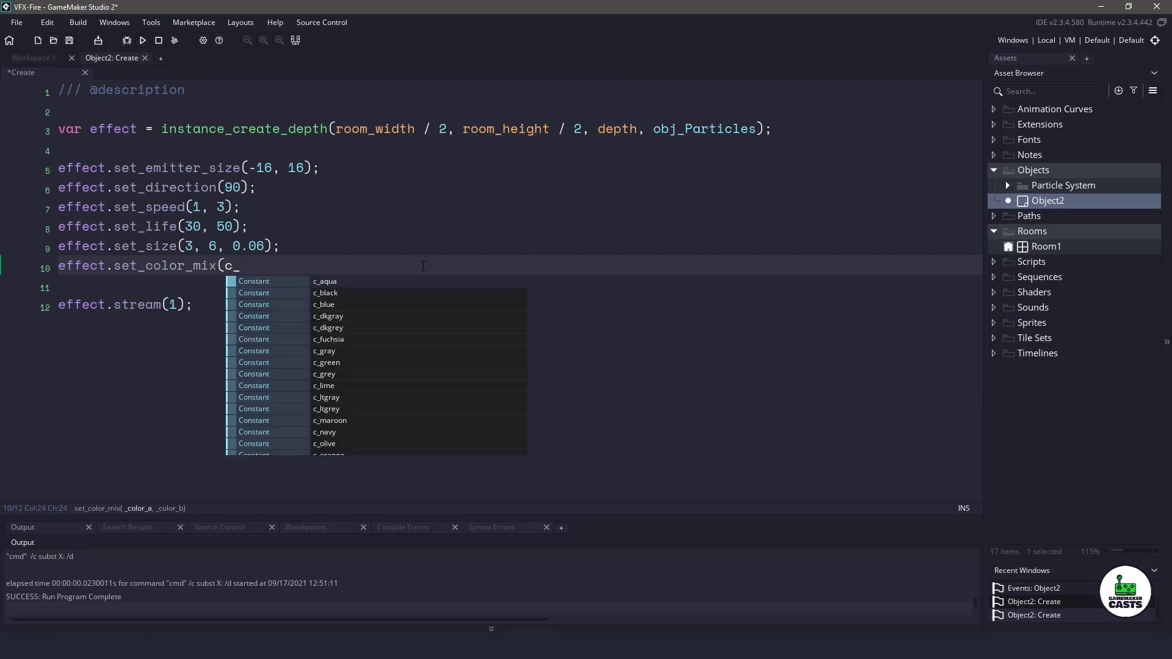
type("orange, c_")
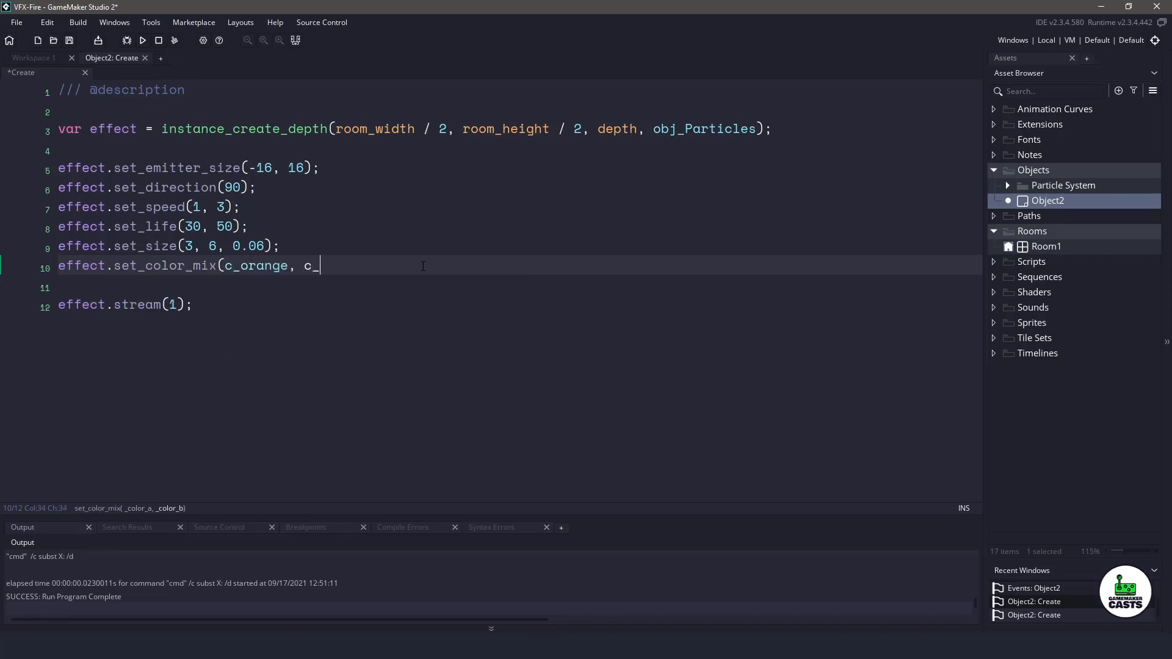
type("red);")
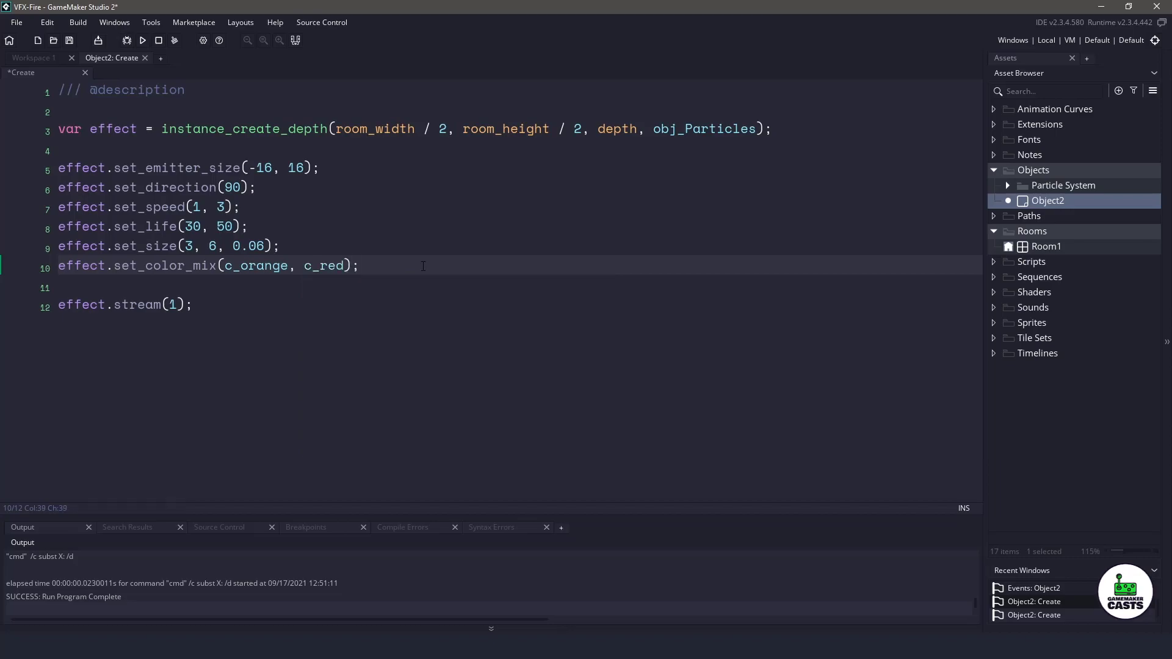
left_click(143, 40)
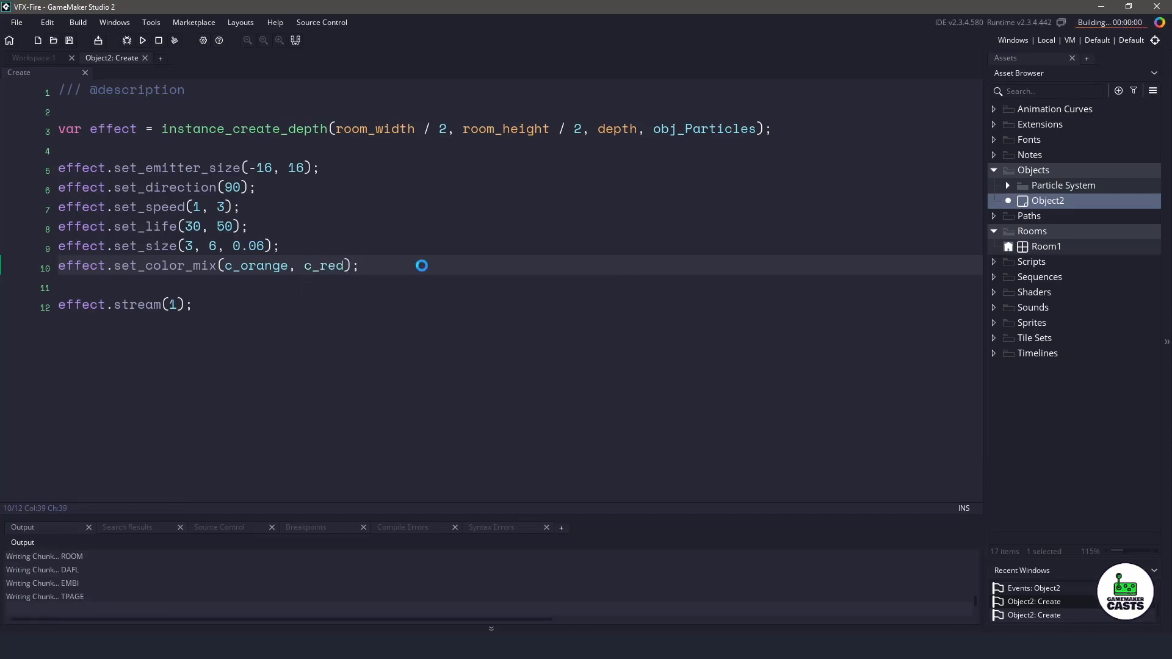
left_click(142, 40)
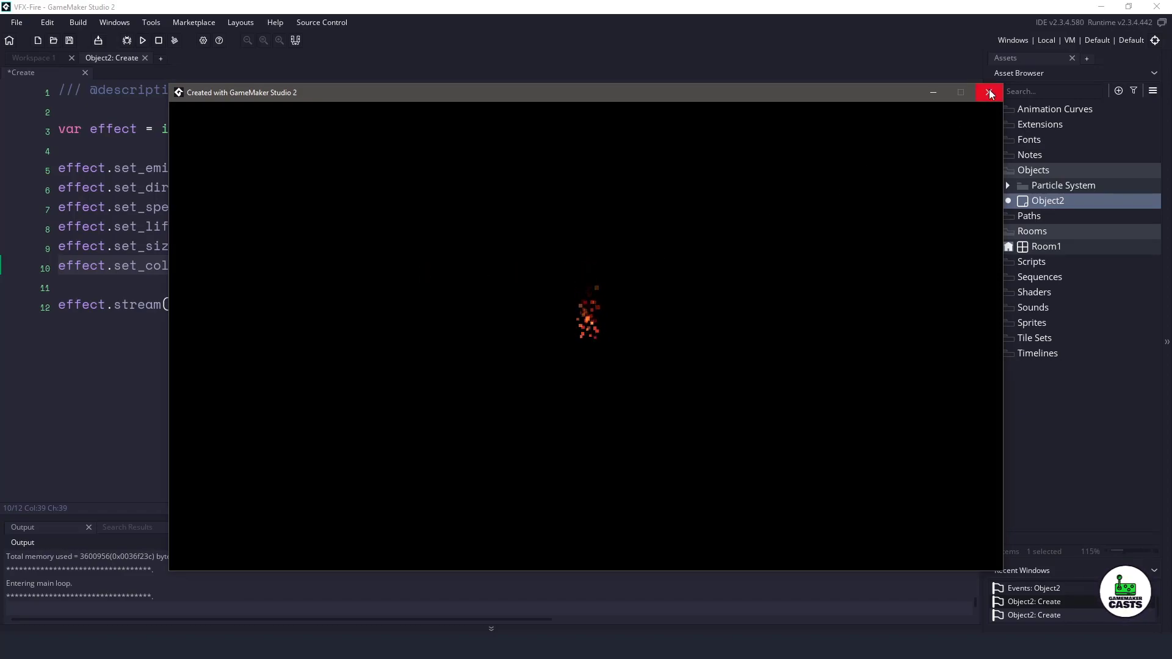
left_click(990, 92)
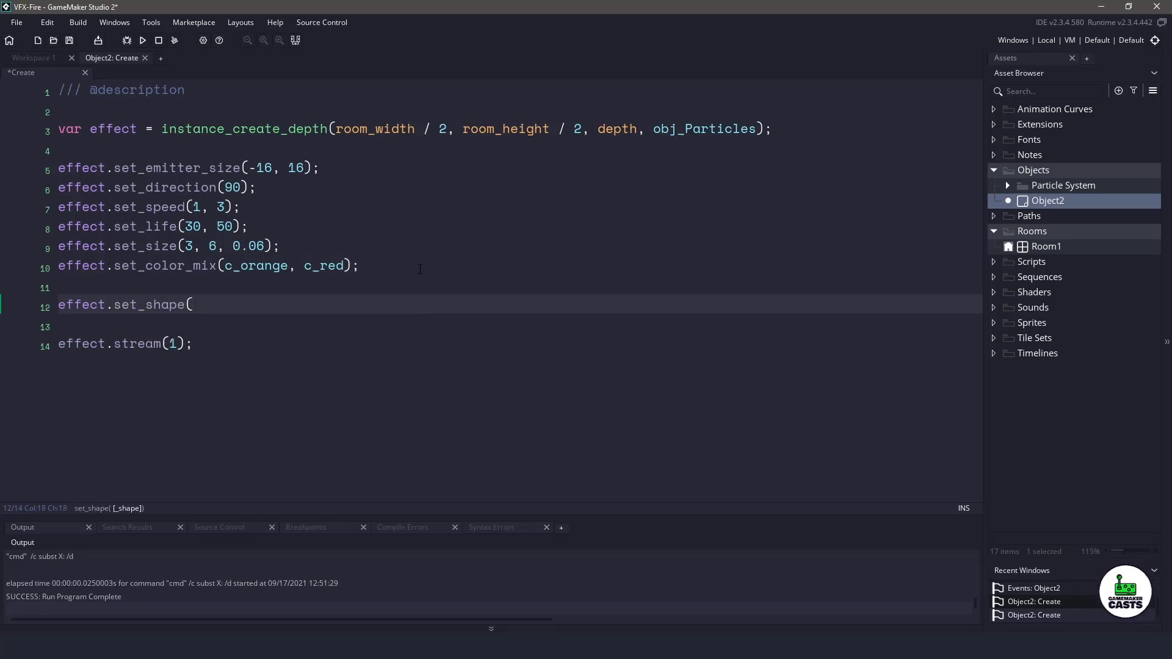
Complete effect.set_shape(pt_shape_flare); then run and close the game
type("pt_shape_flare")
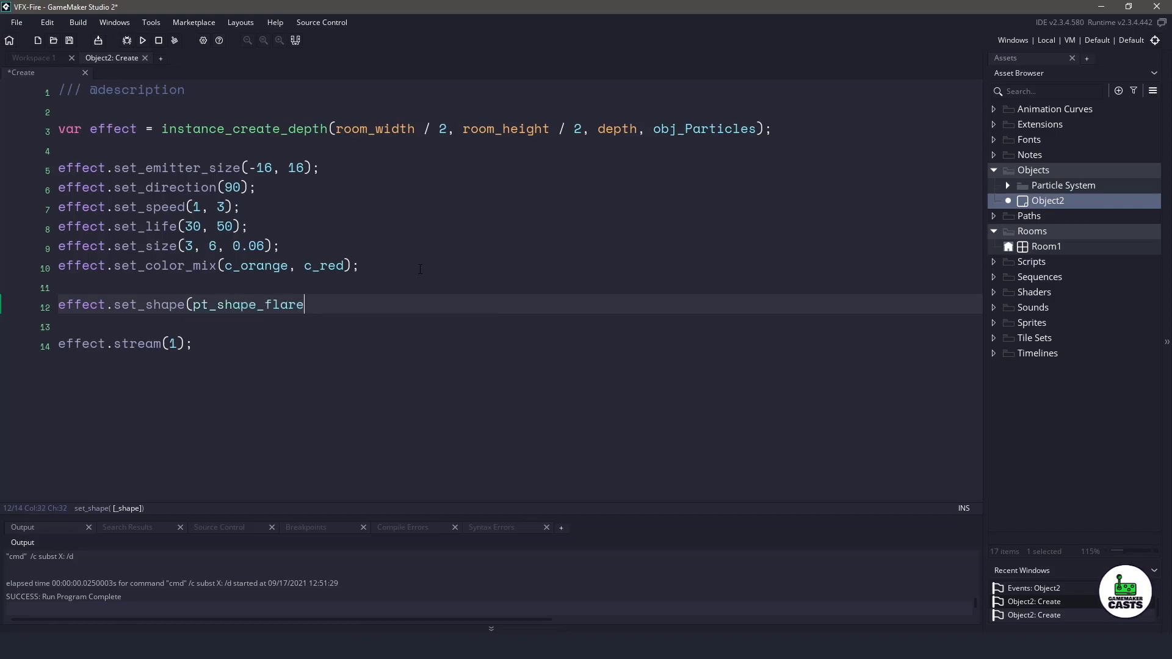
type(");")
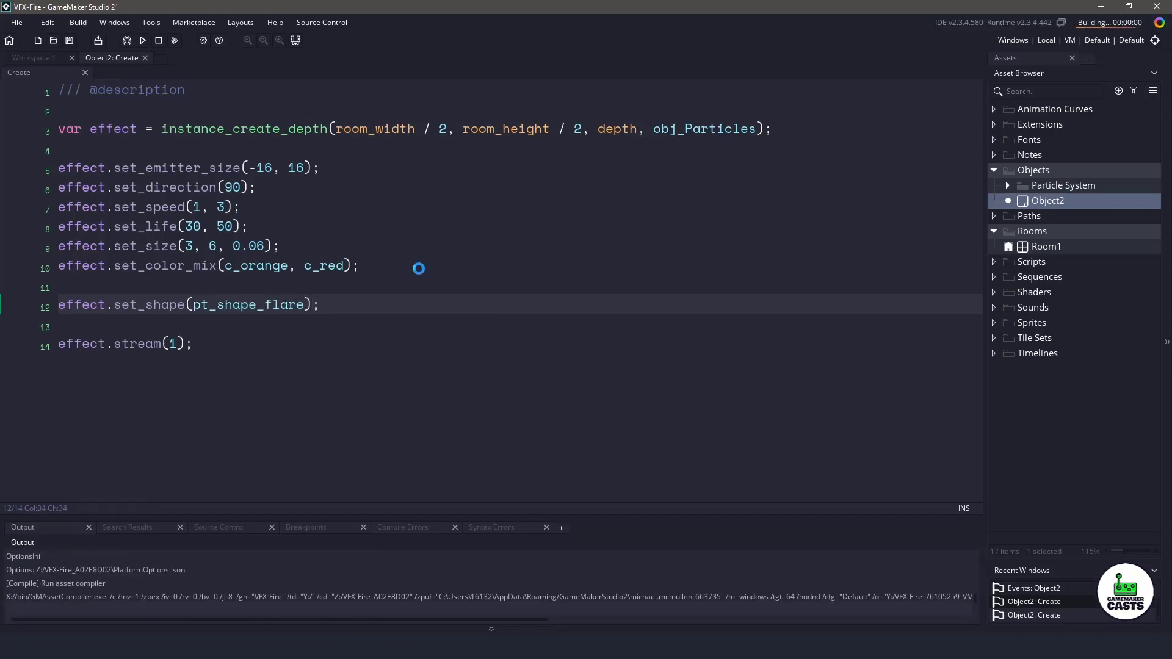
left_click(141, 40)
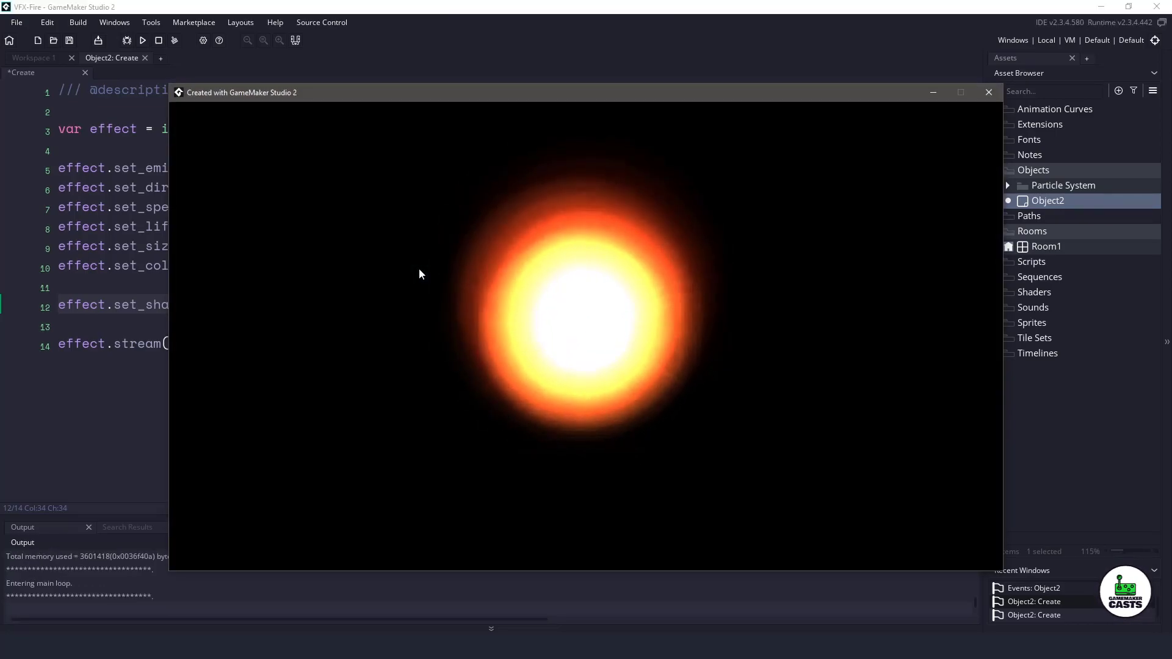
left_click(989, 92)
type("9")
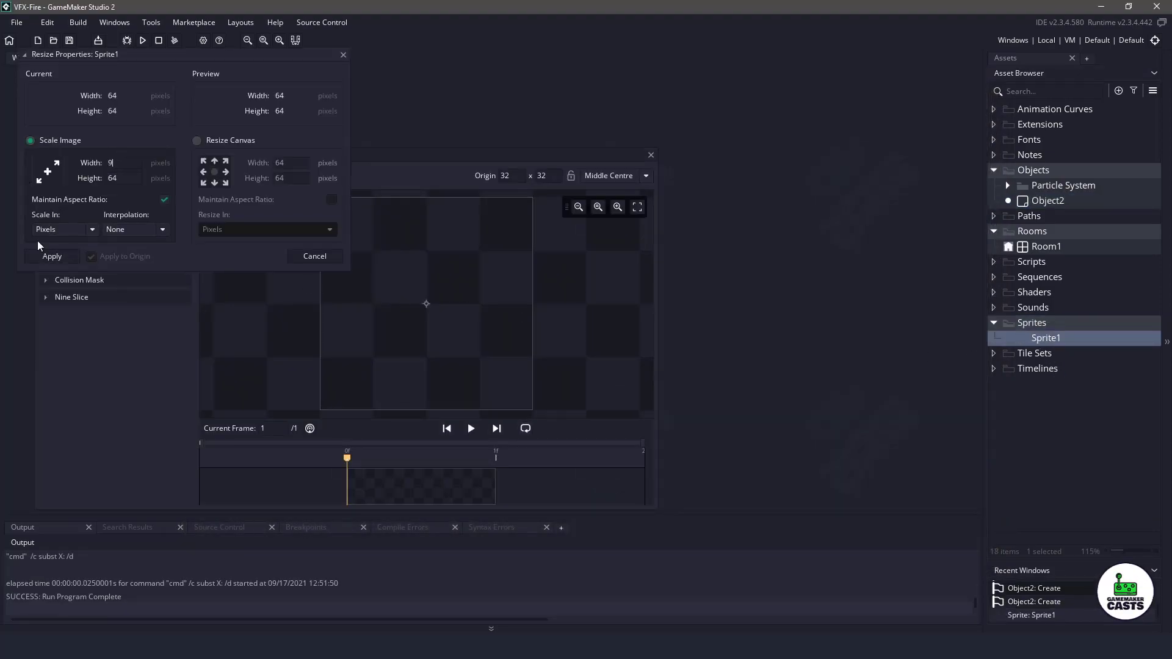
Resize Sprite1 to 9x9 and draw chevrons, erasing the cross's lower arms into a V
left_click(51, 255)
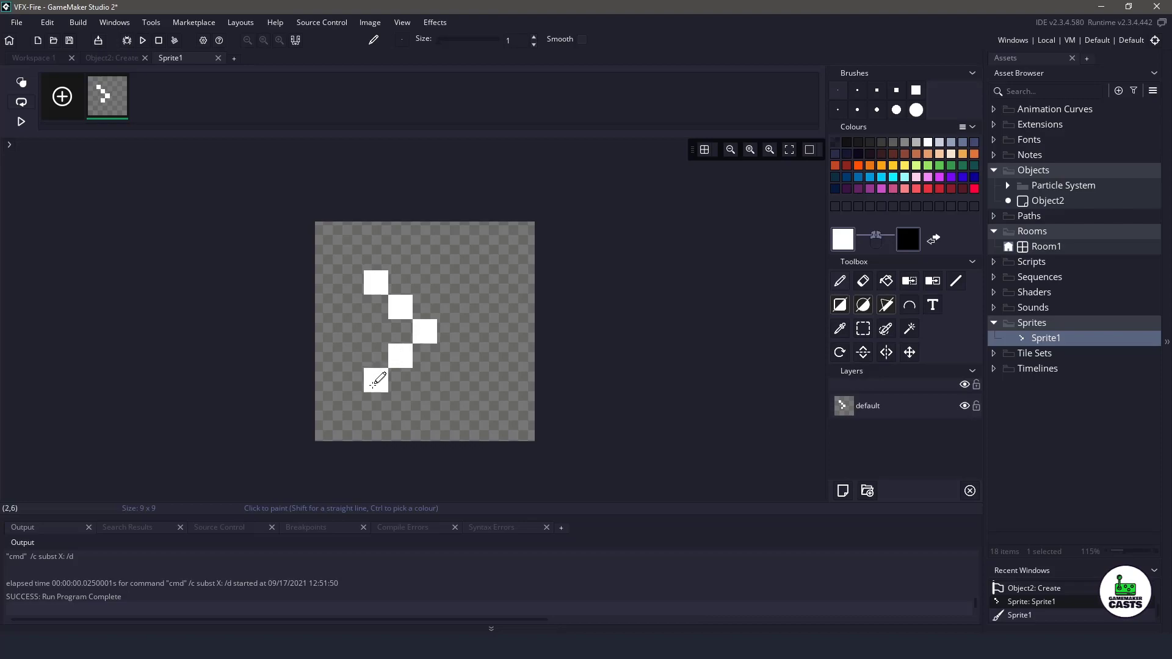
left_click(470, 376)
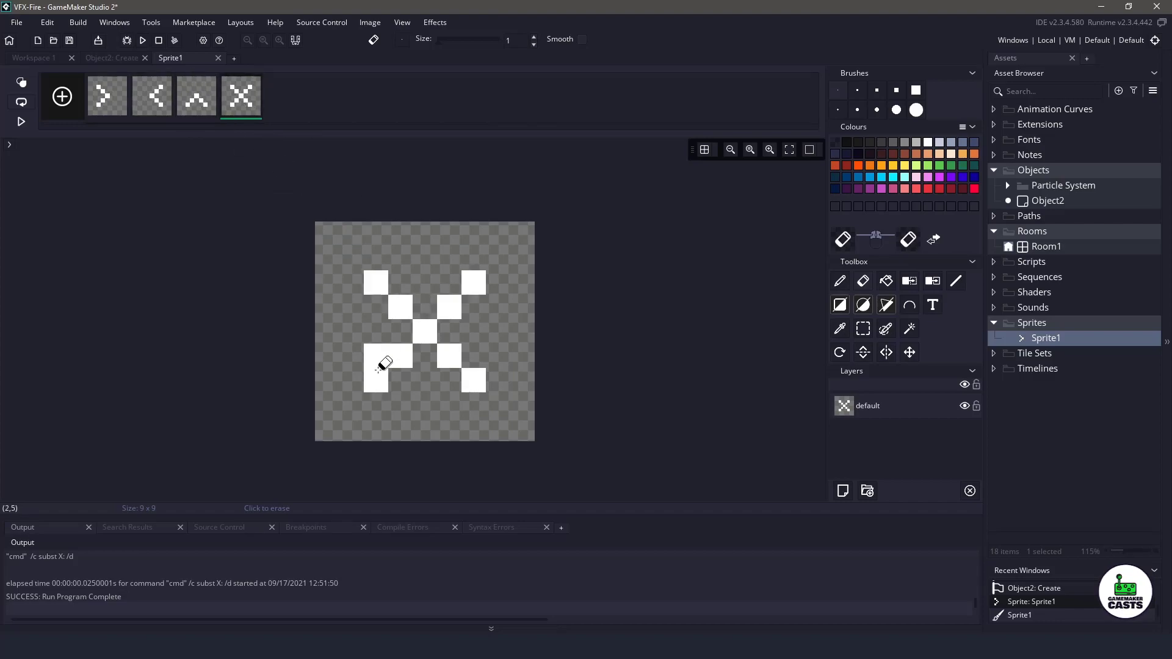
left_click_drag(381, 367, 523, 381)
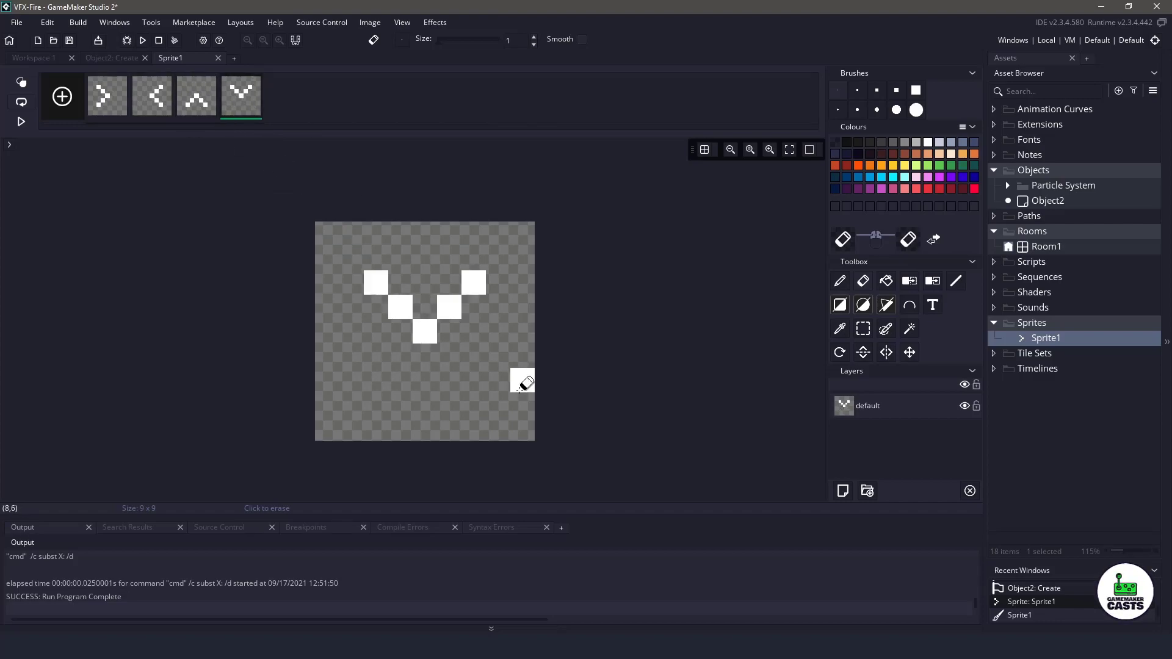
left_click(433, 22)
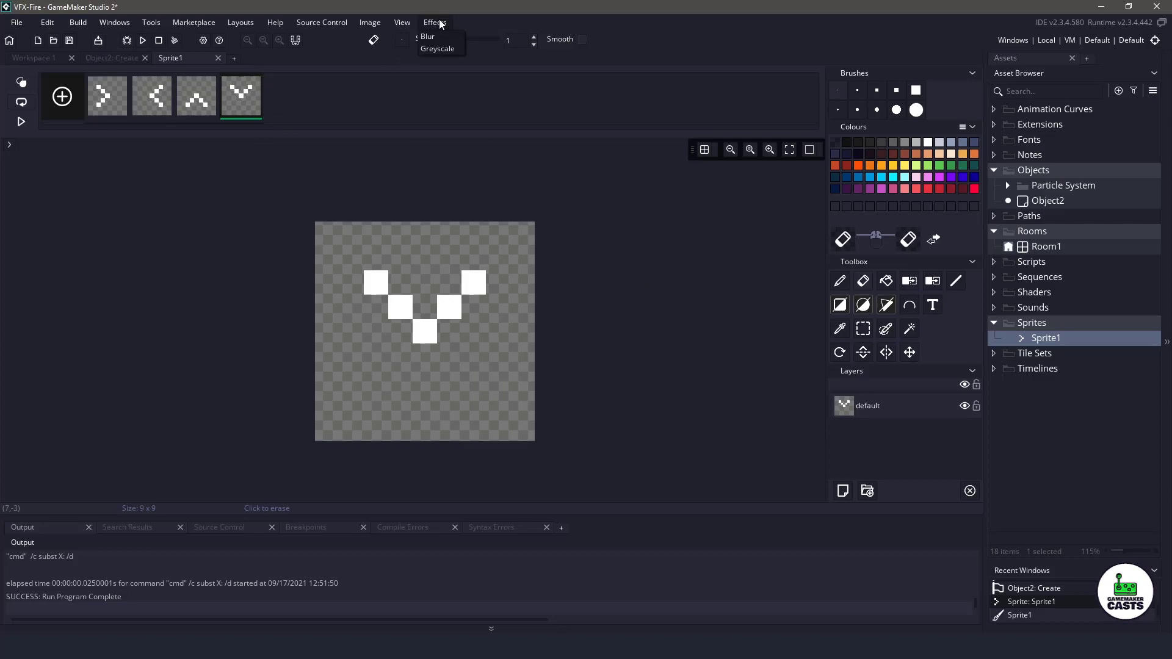
Apply a Gaussian blur of intensity 2 to all four chevron frames
left_click(426, 36)
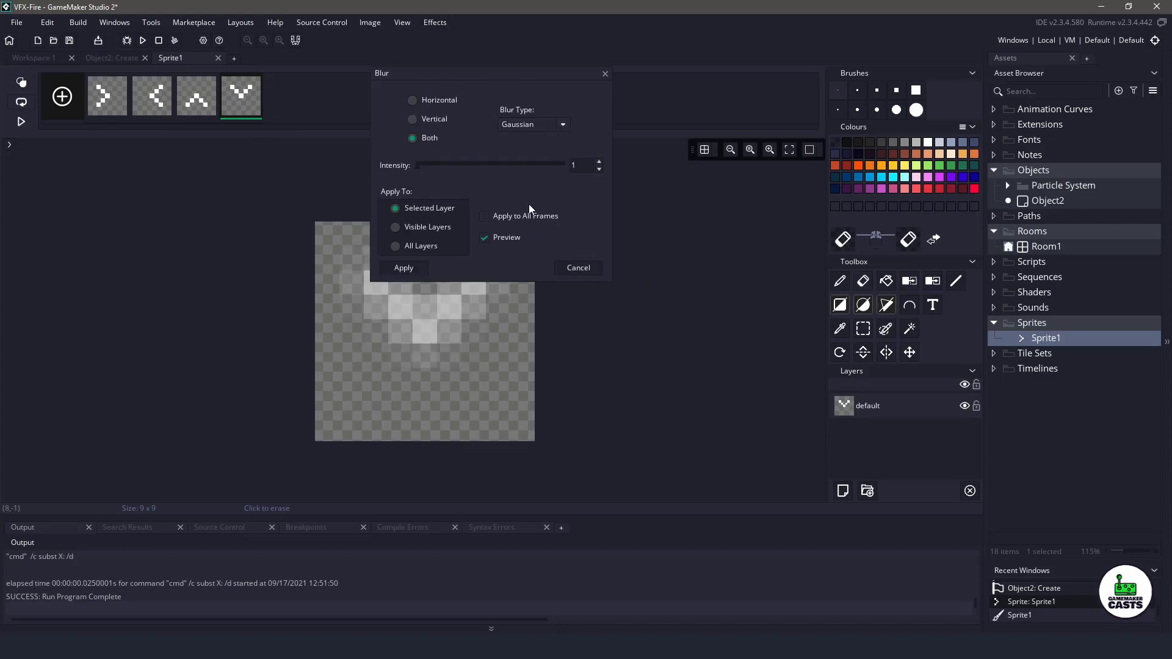
left_click(484, 216)
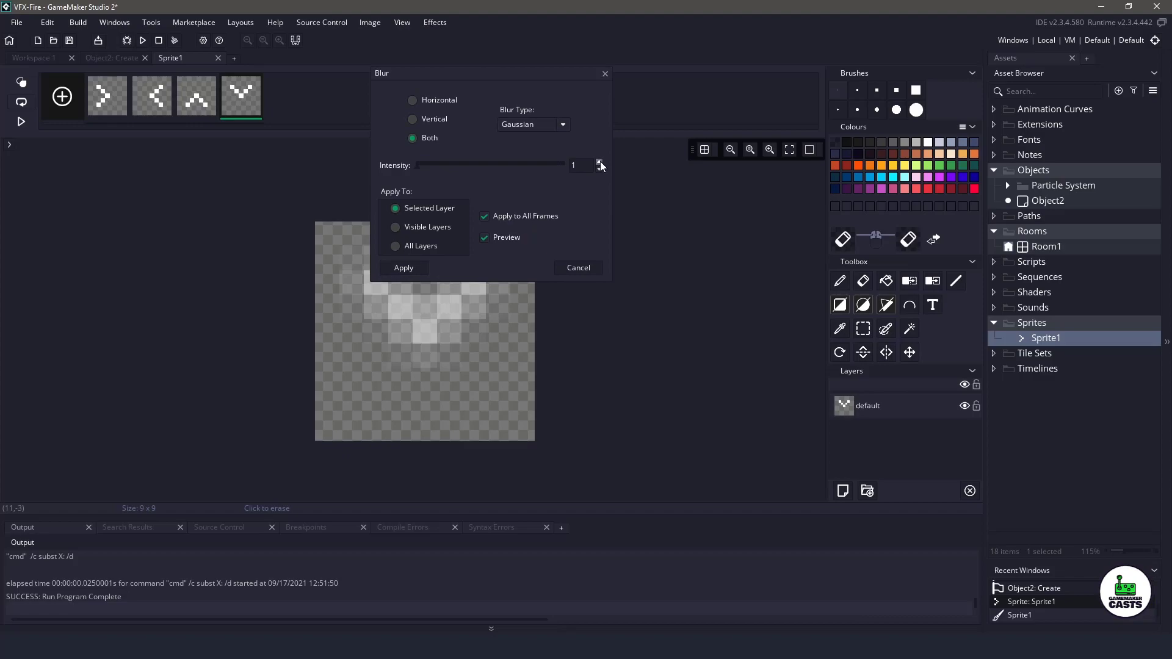
left_click(599, 162)
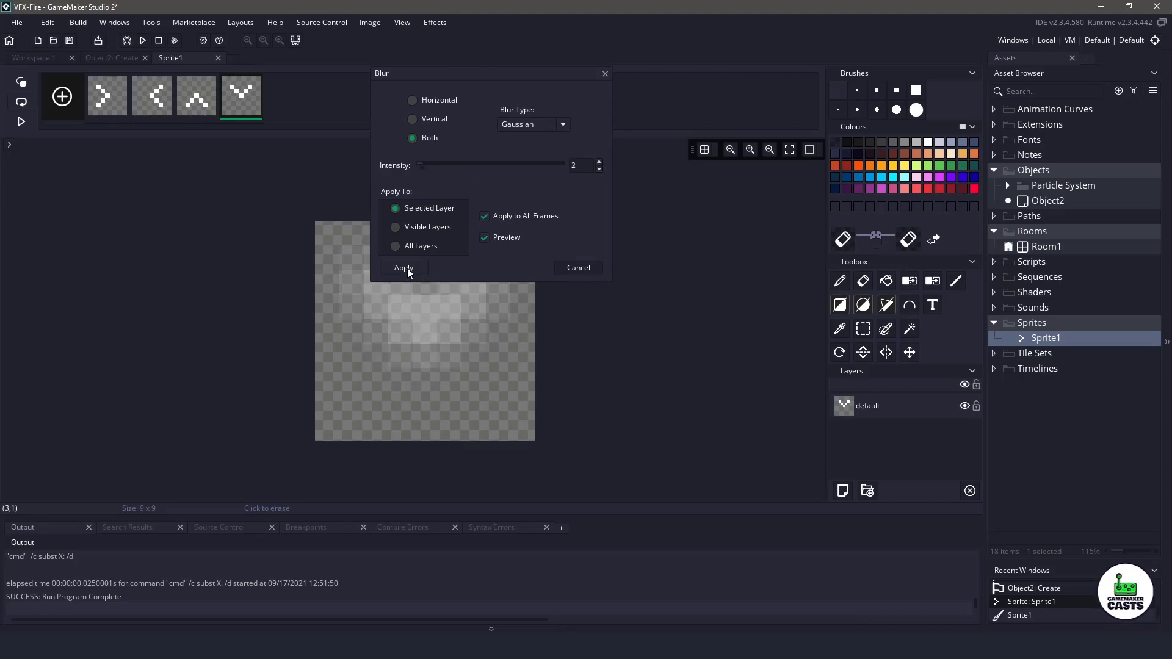
left_click(403, 267)
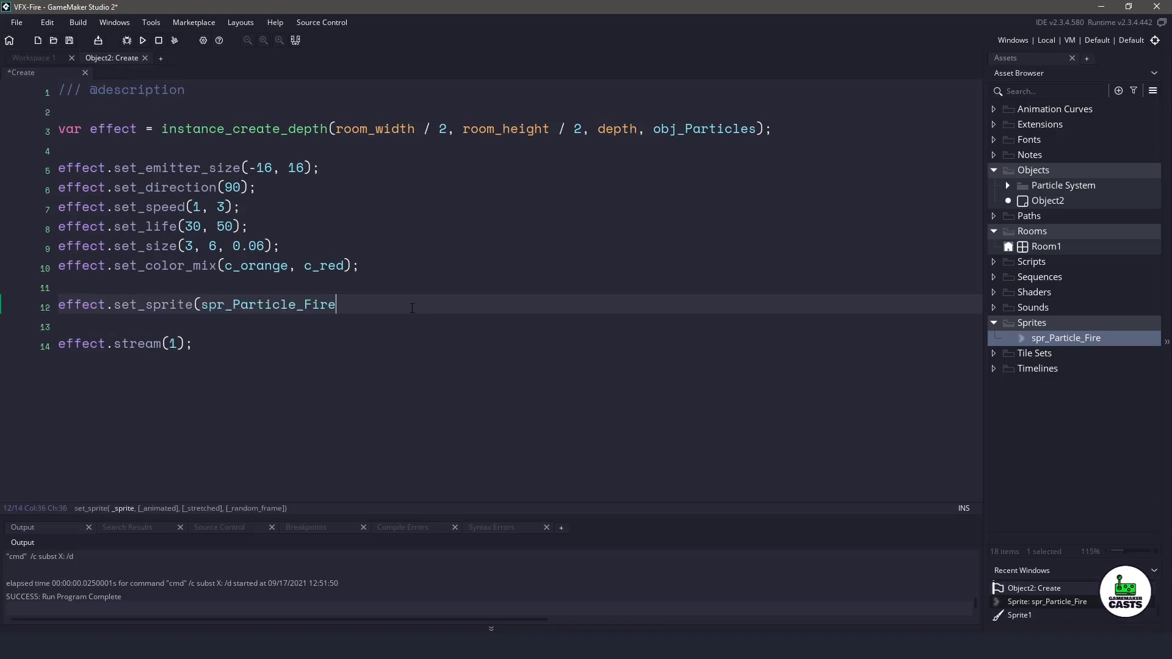
Finish the effect.set_sprite(spr_Particle_Fire); line and rerun the game
type(");")
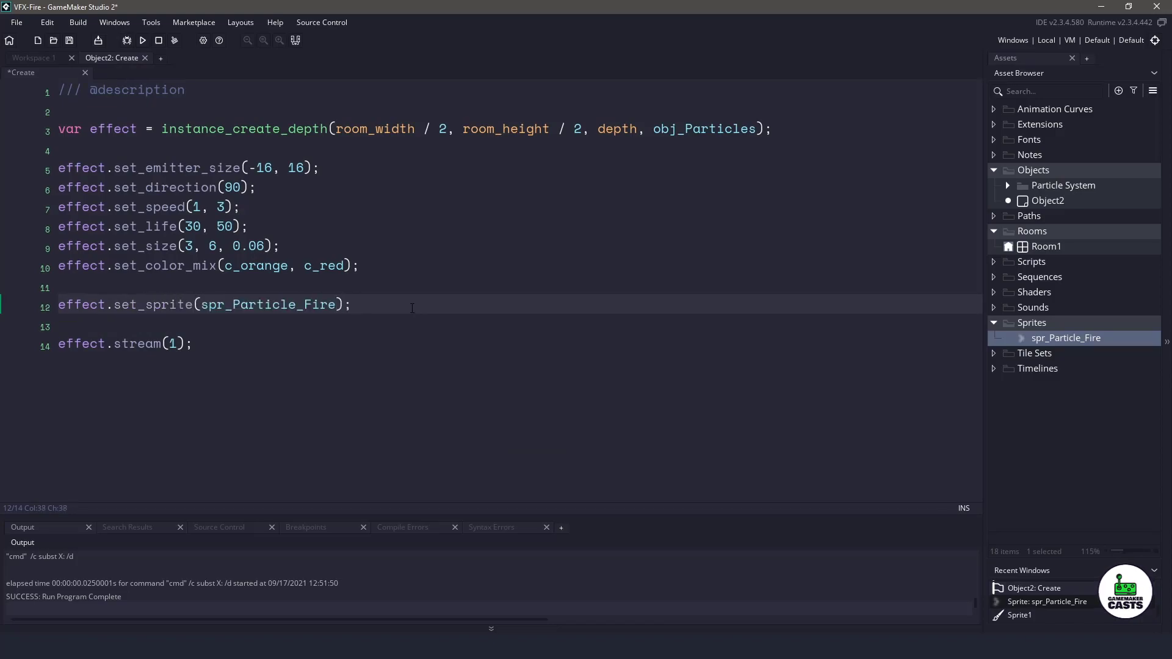
left_click(141, 40)
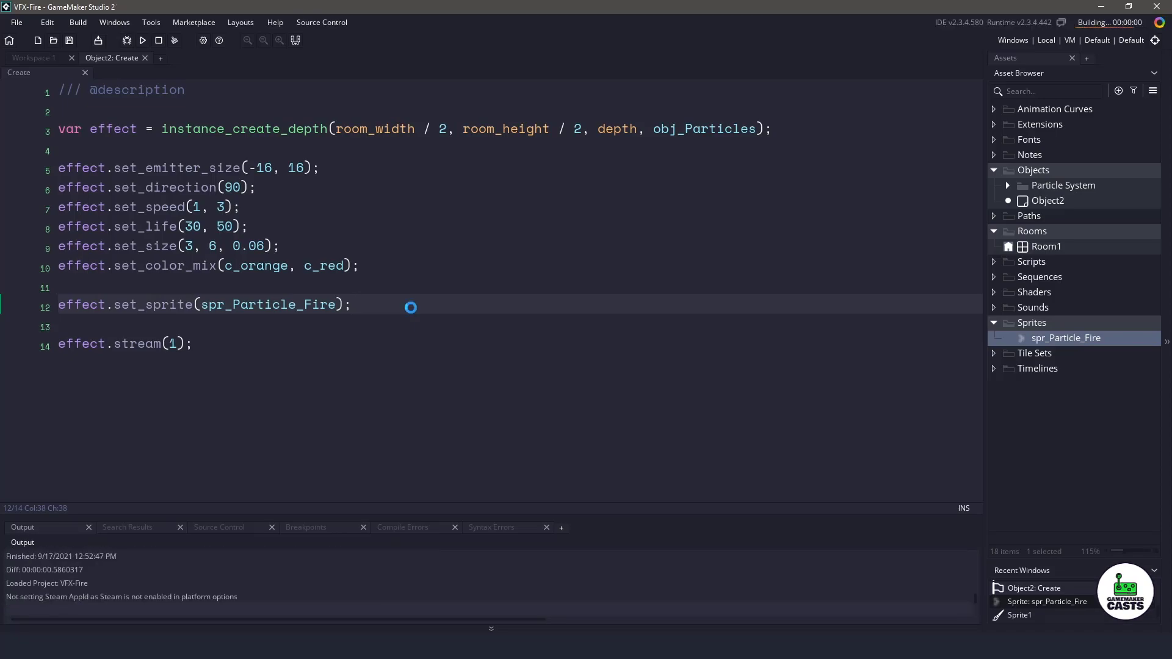
left_click(142, 40)
type("8")
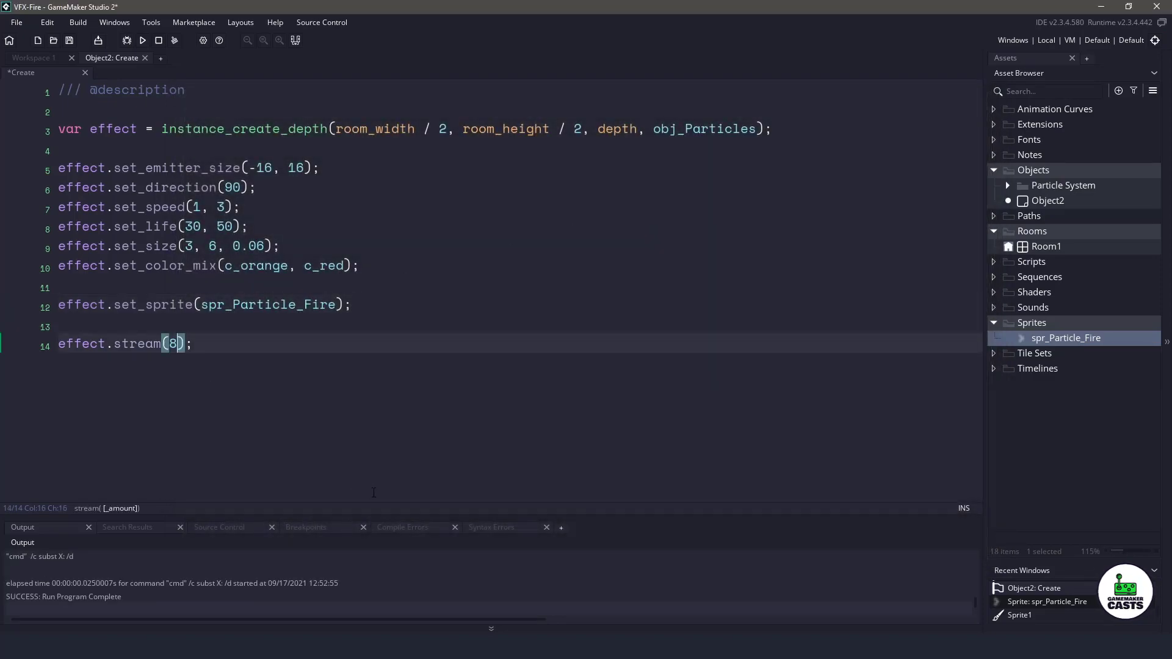
left_click(143, 40)
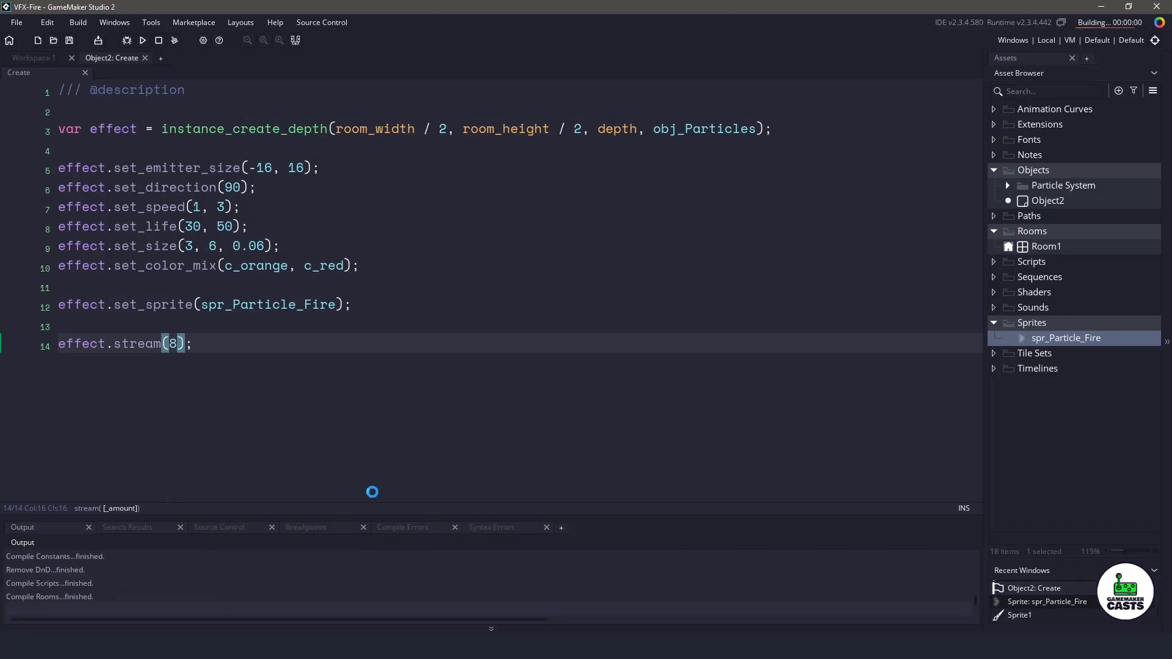
left_click(142, 40)
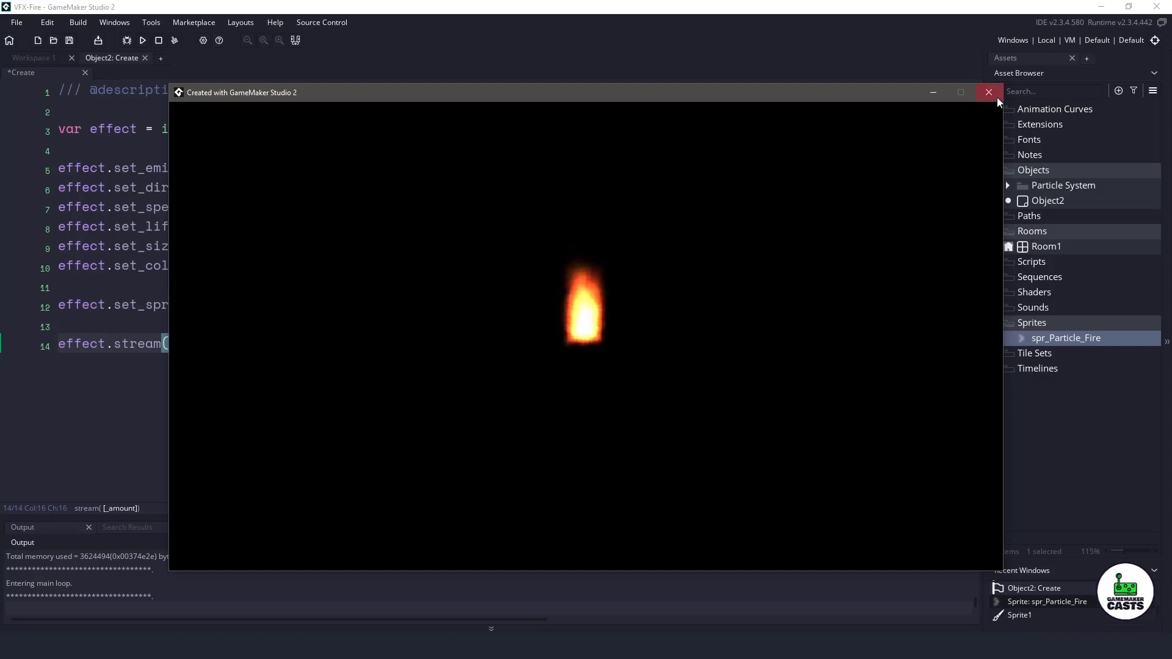
left_click(989, 93)
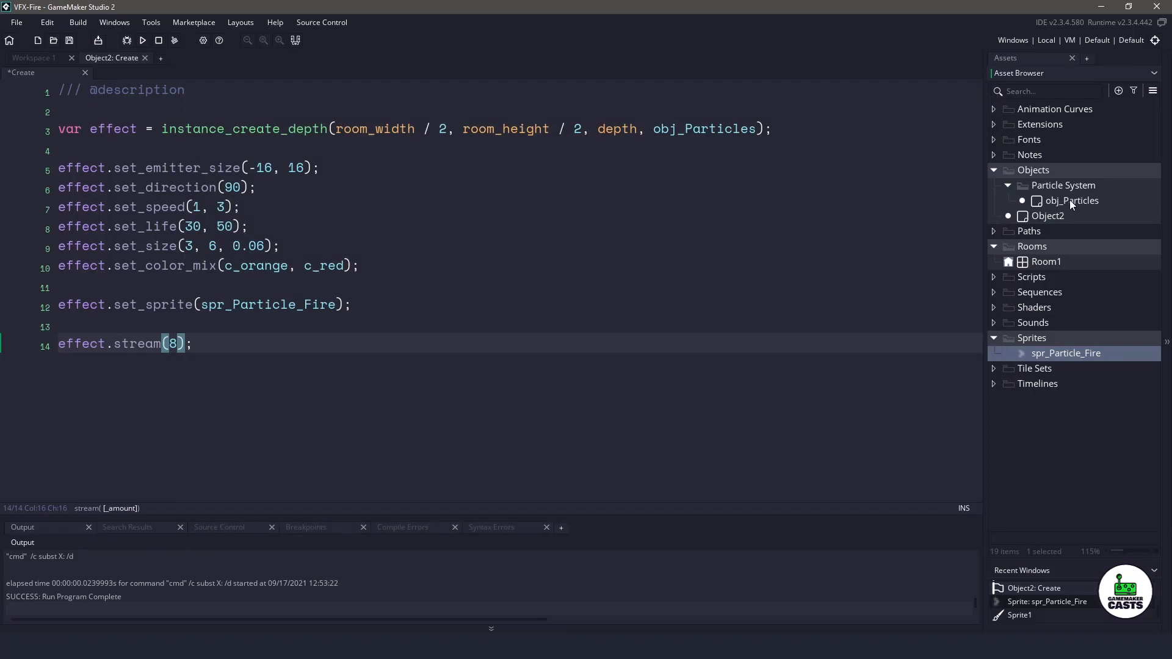
mouse_move(1071, 206)
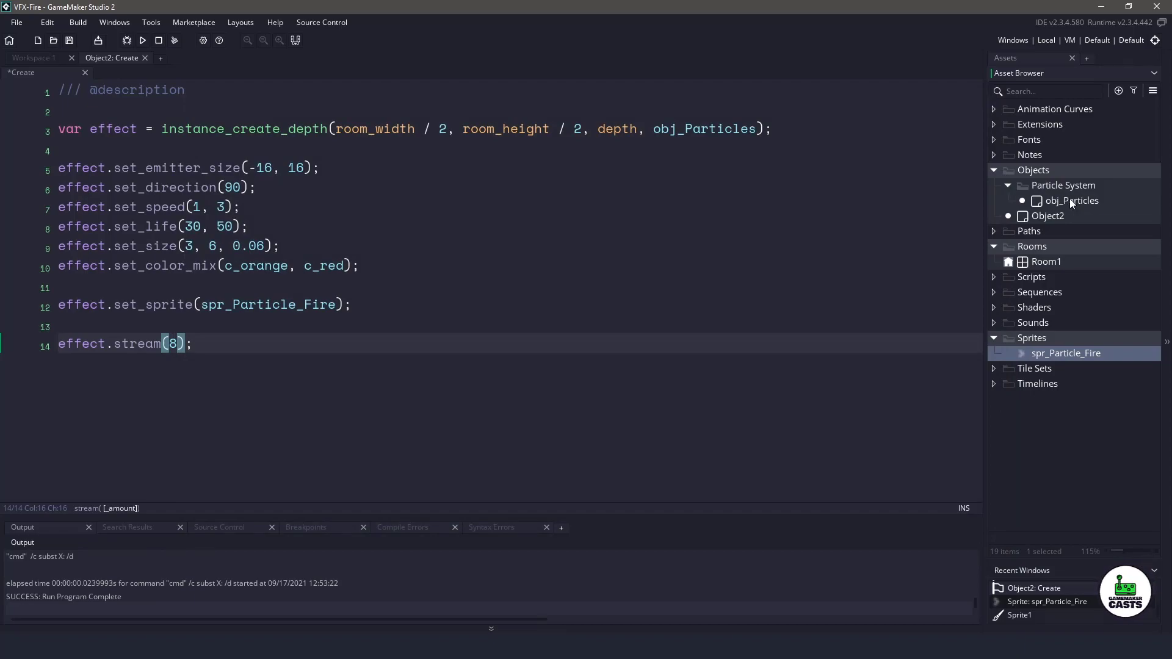